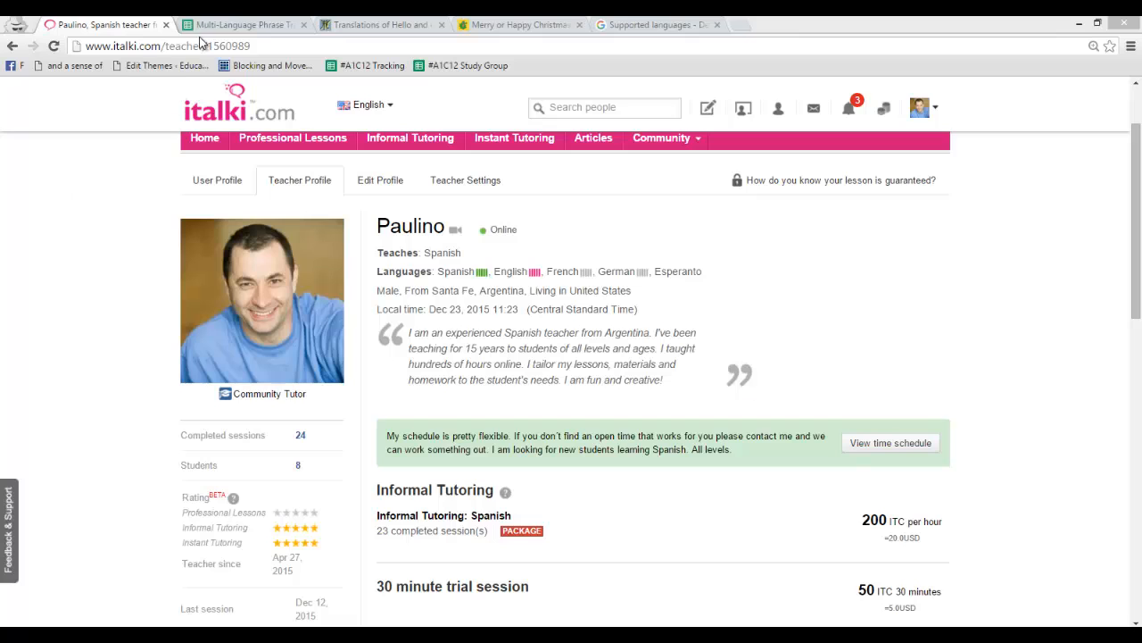
Review the finished translator sheet, the Omniglot Hello page and the whychristmas.com languages page.
left_click(236, 25)
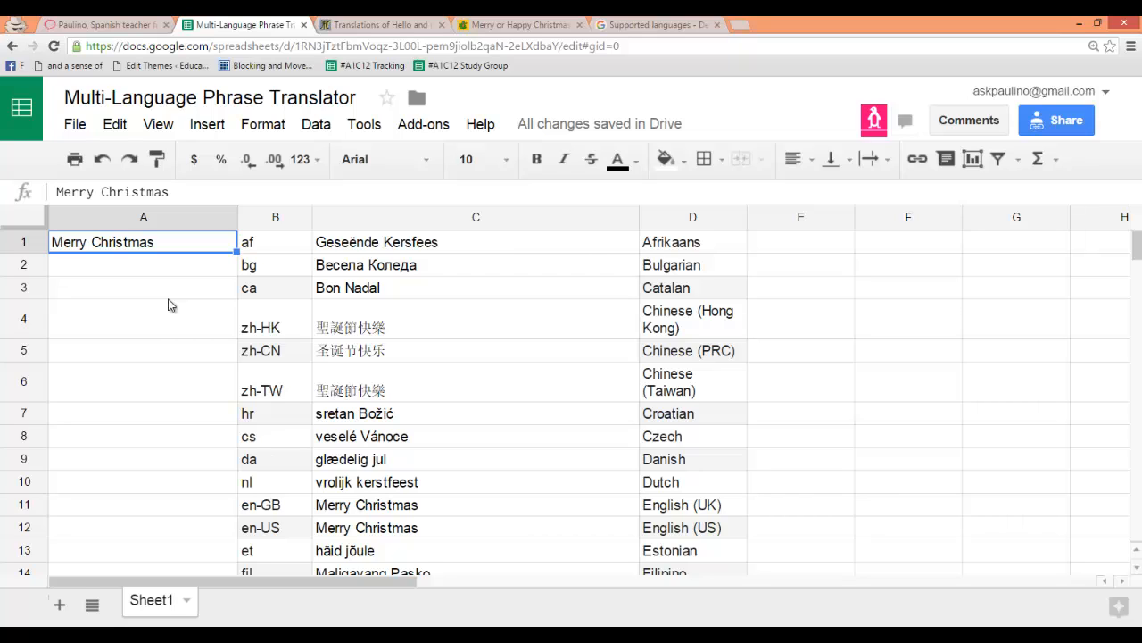
mouse_move(176, 296)
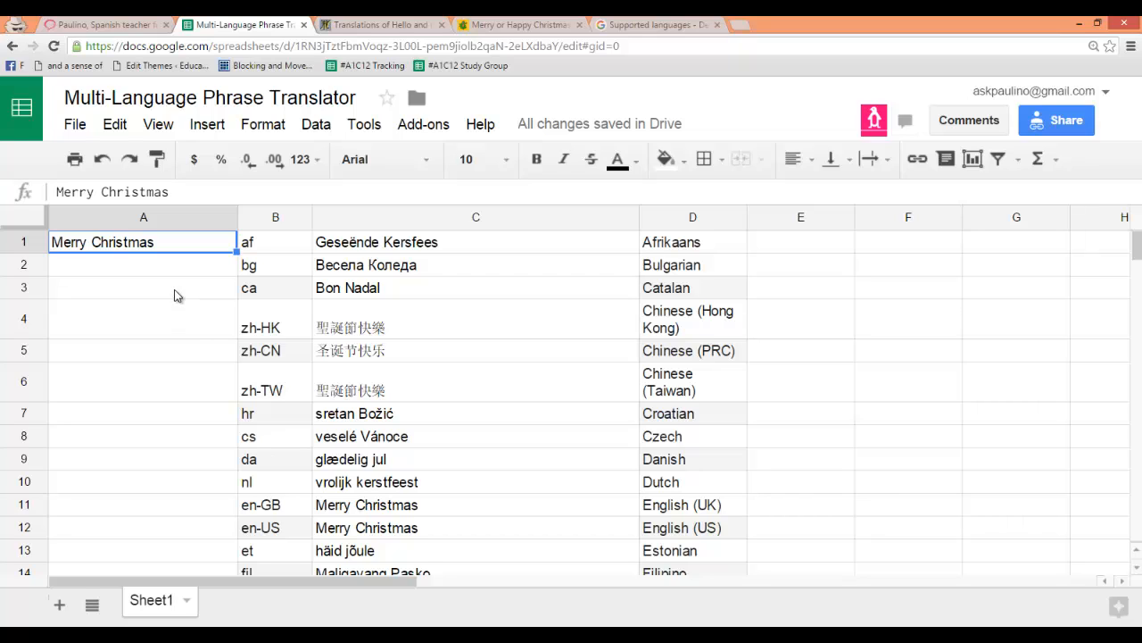
left_click(393, 25)
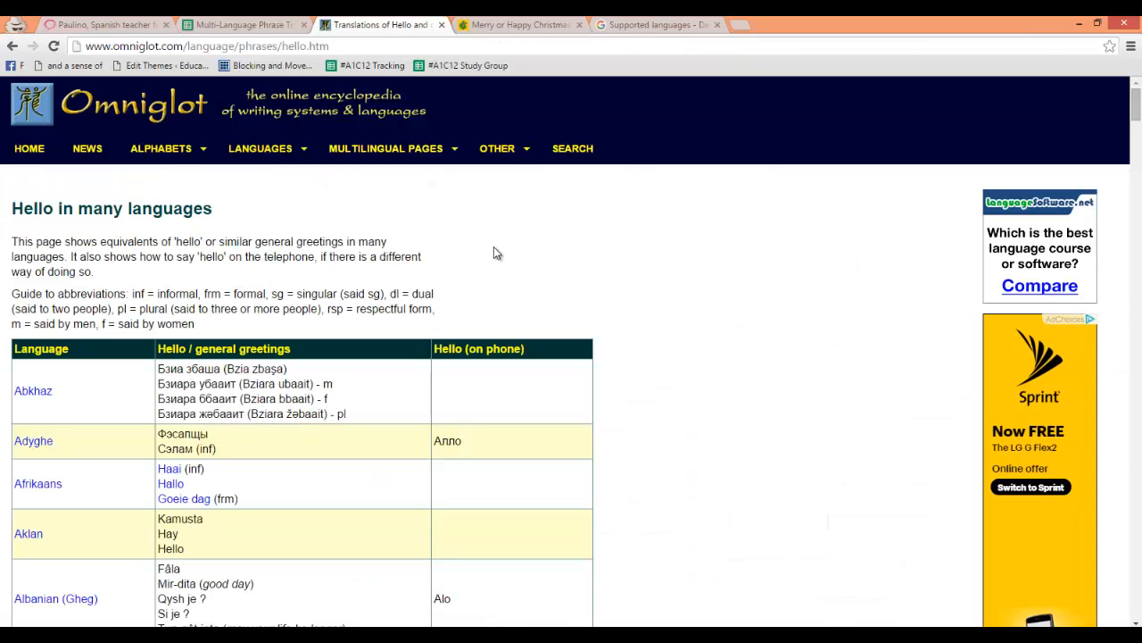
mouse_move(514, 27)
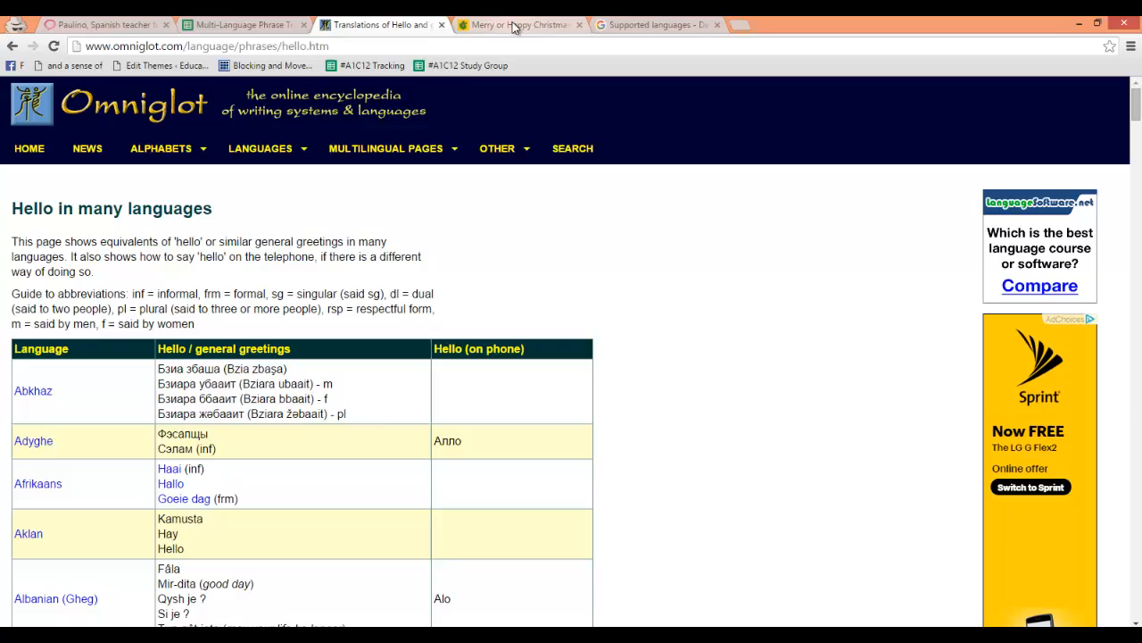
left_click(518, 25)
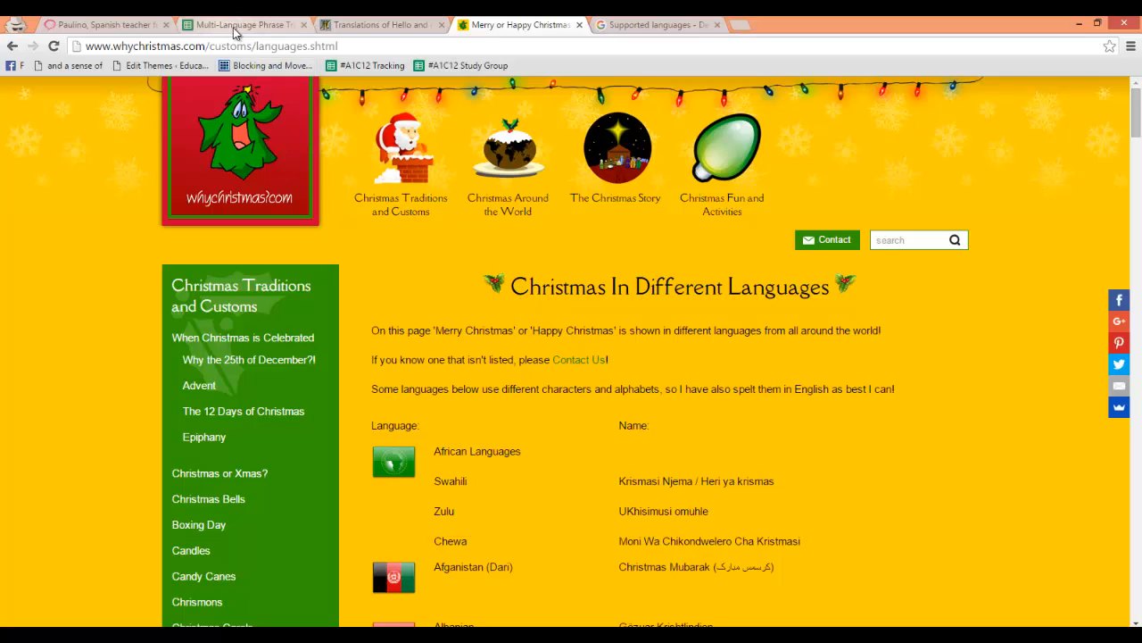
left_click(232, 25)
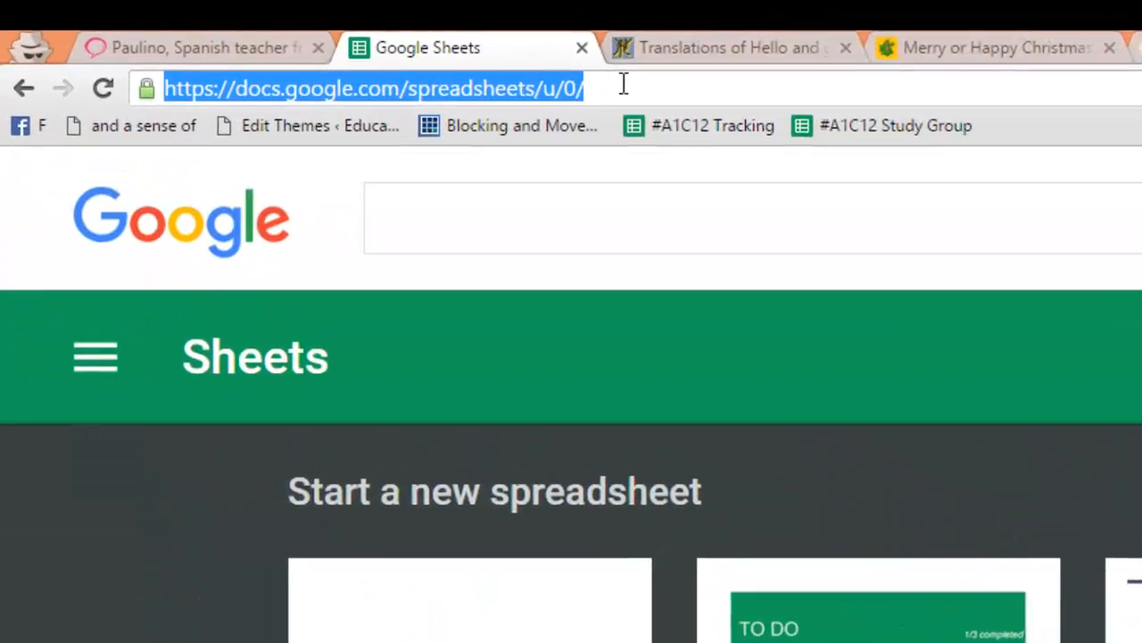
Go to the Google Sheets home page from the address bar.
type("she")
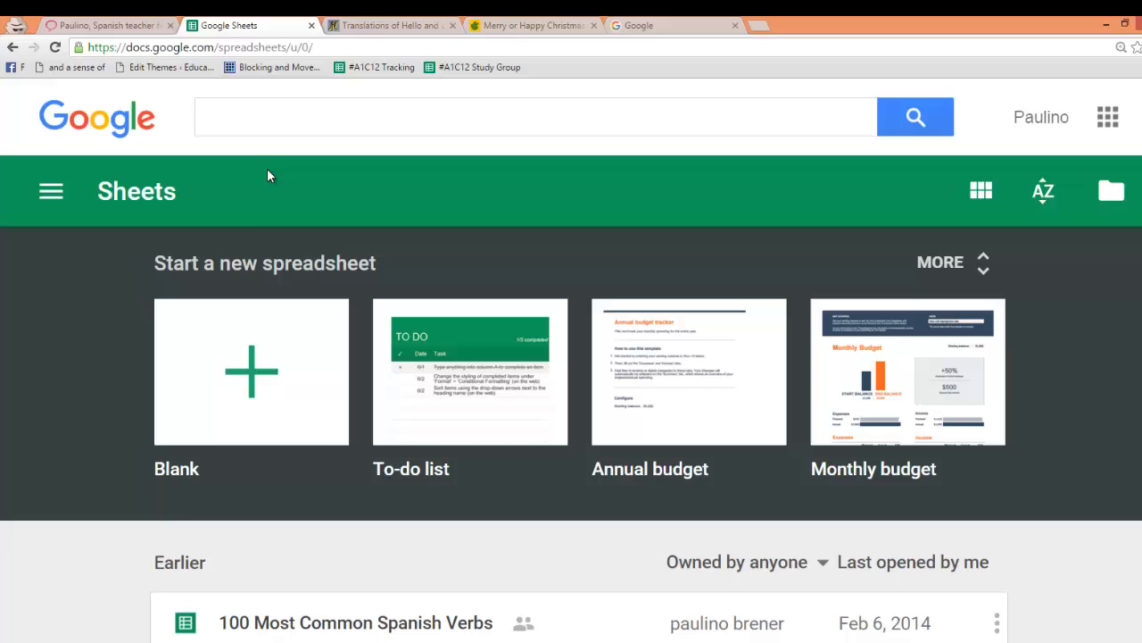
mouse_move(253, 384)
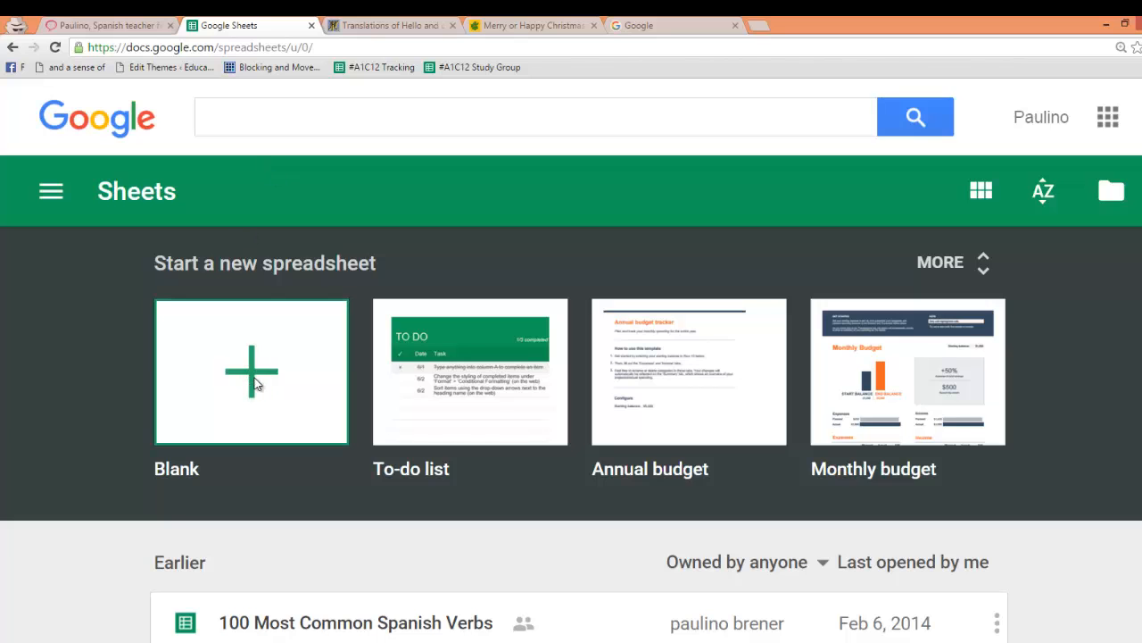
Start a blank spreadsheet titled 'Multi-Language Phrase Translator'.
left_click(250, 371)
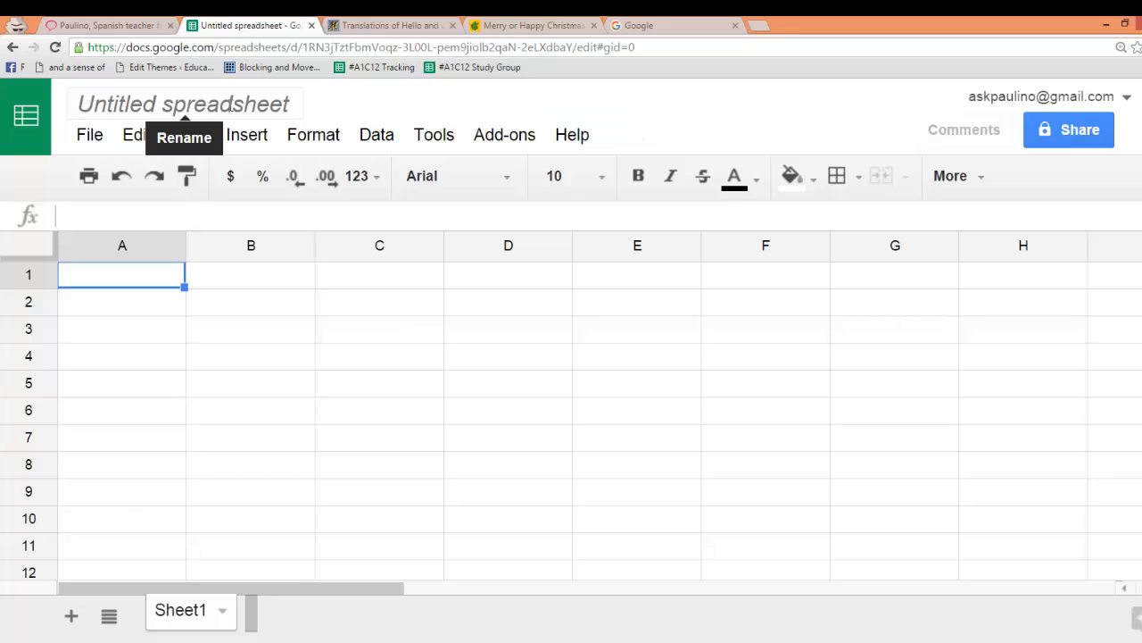
type("Multi")
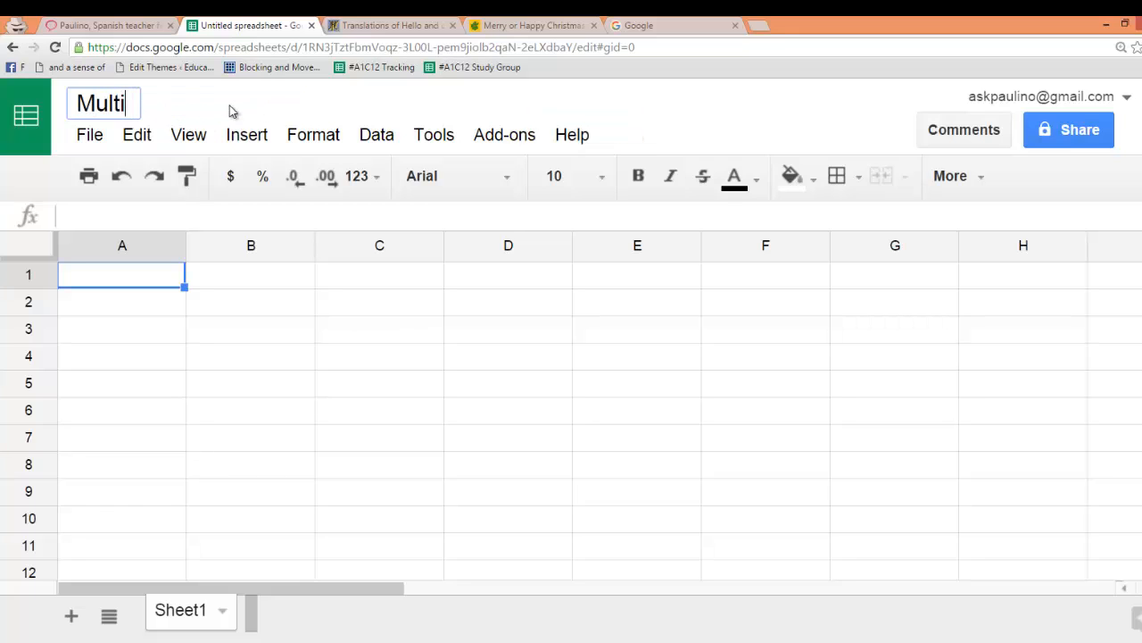
type("-Language")
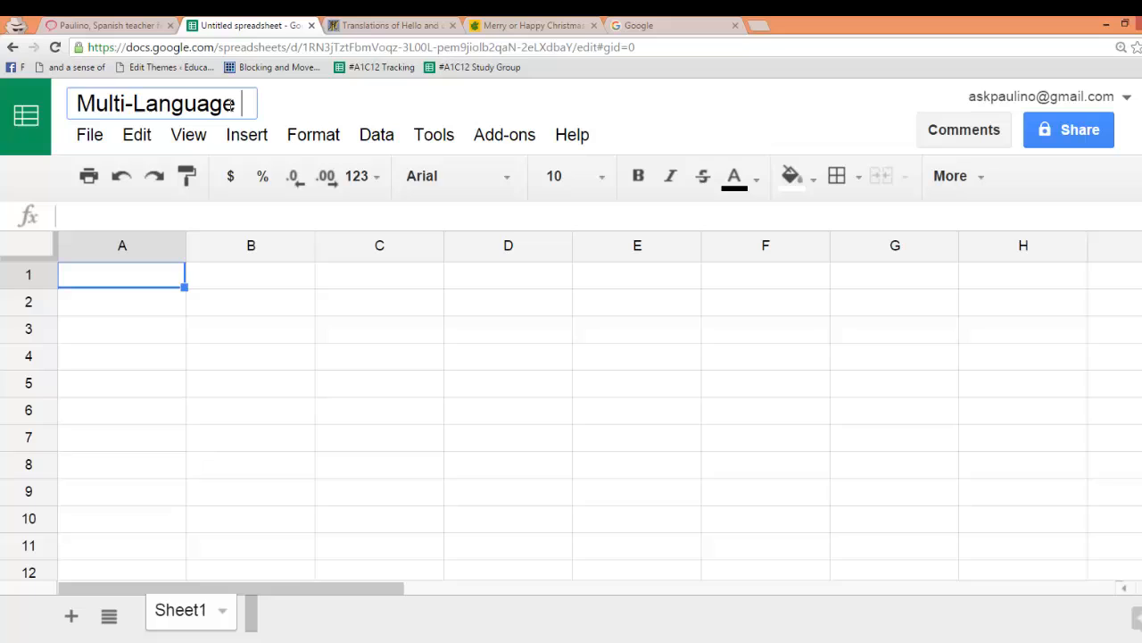
type("Phrase T")
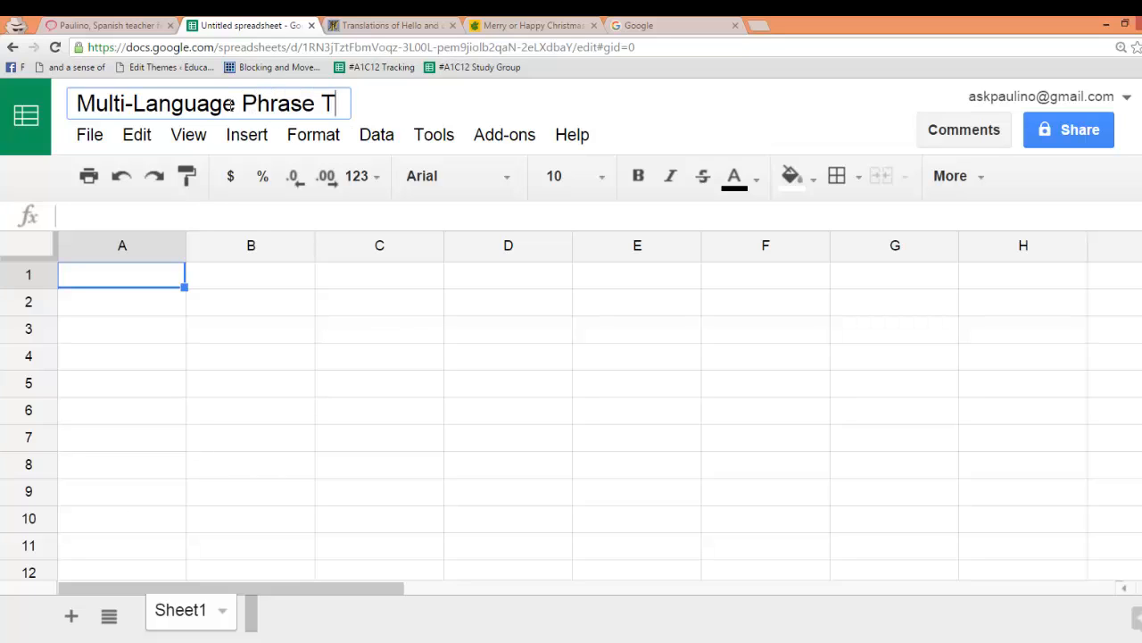
type("ranslator")
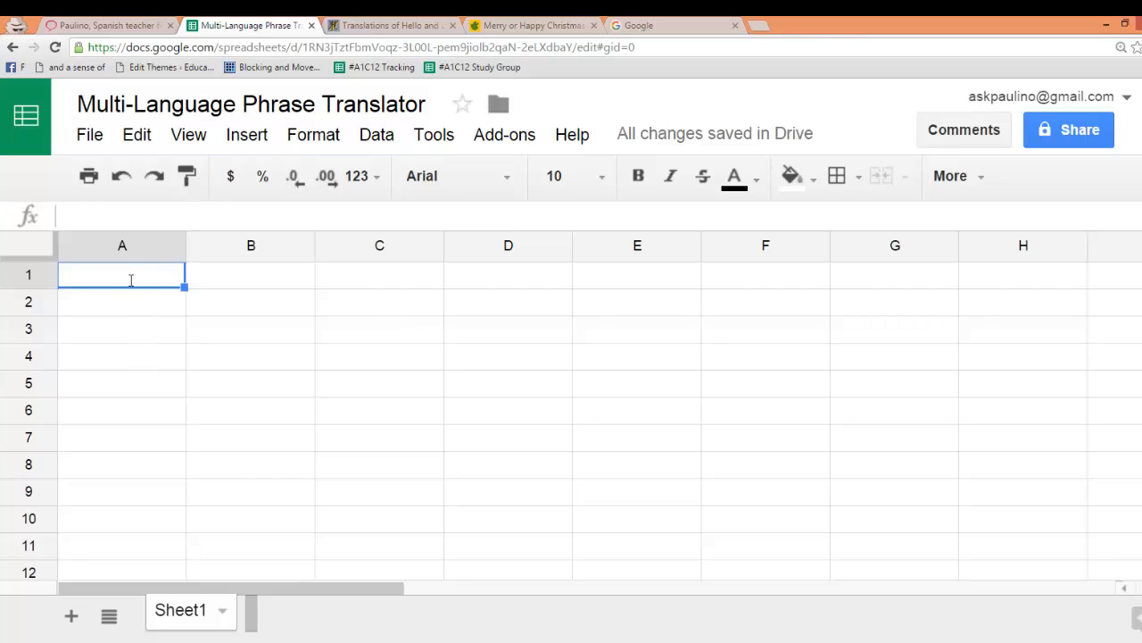
Enter 'Merry Christmas' in cell A1 and move to B1.
type("Merry Chri")
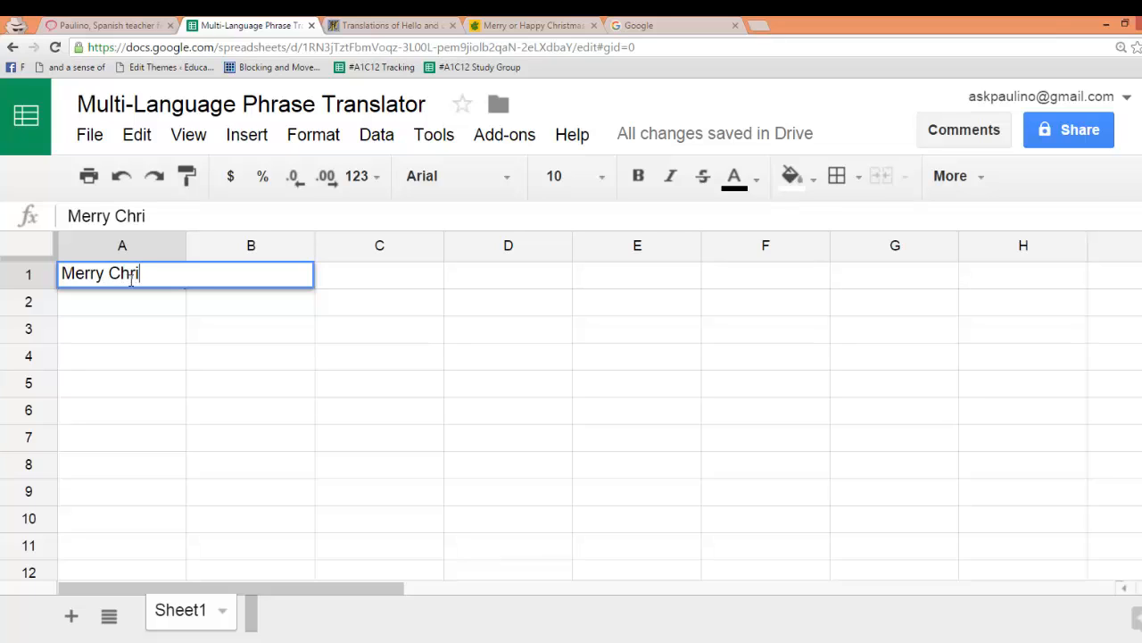
type("stmas")
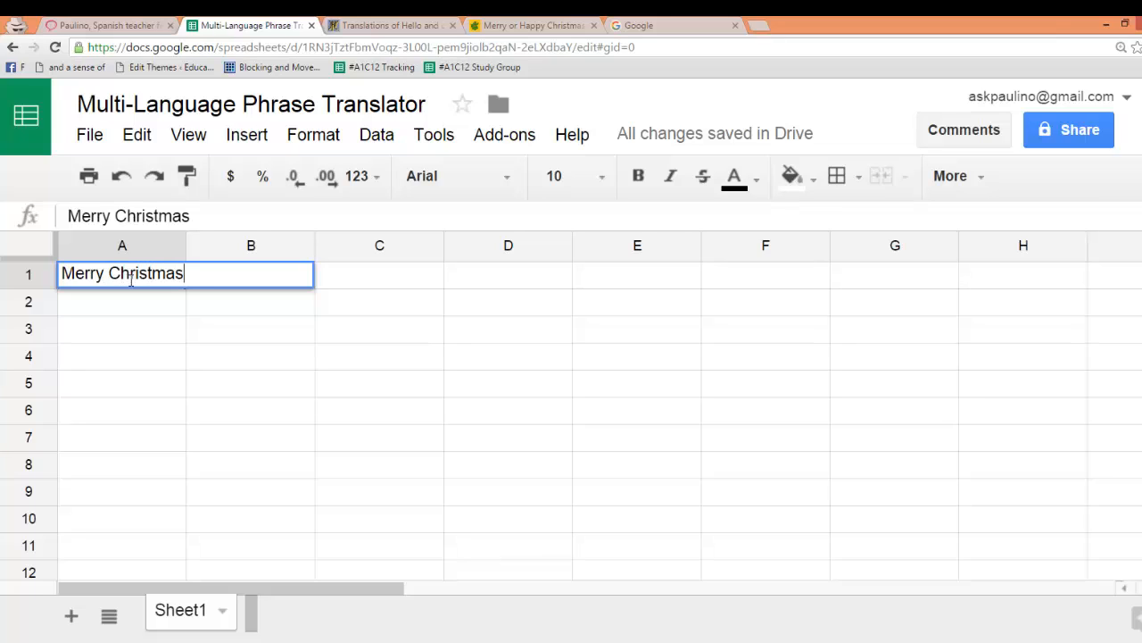
left_click(250, 275)
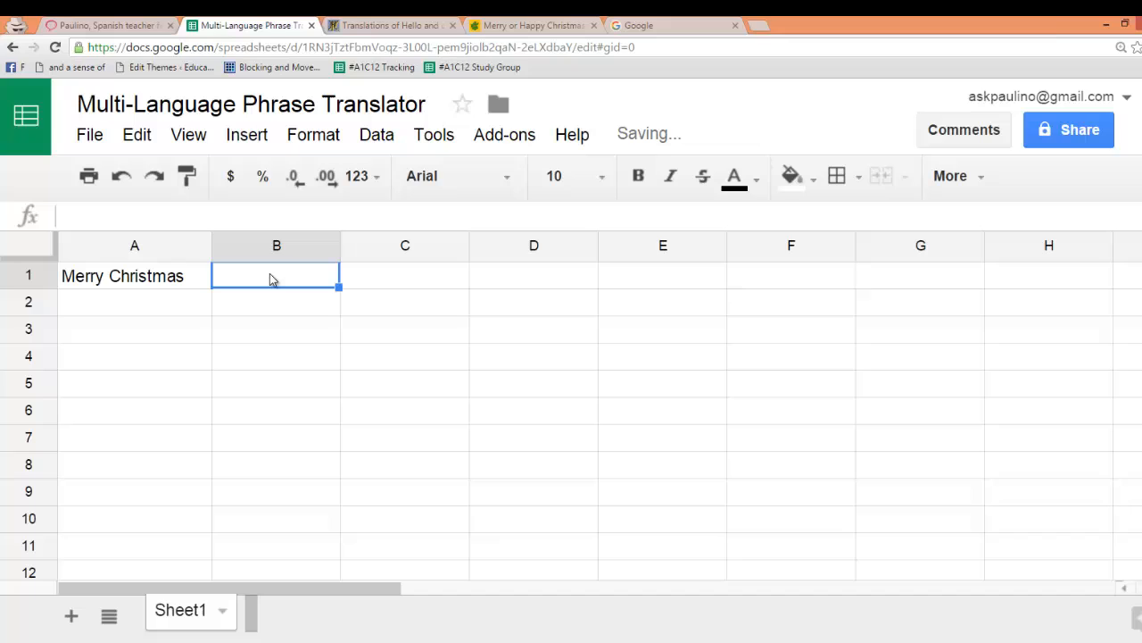
mouse_move(387, 286)
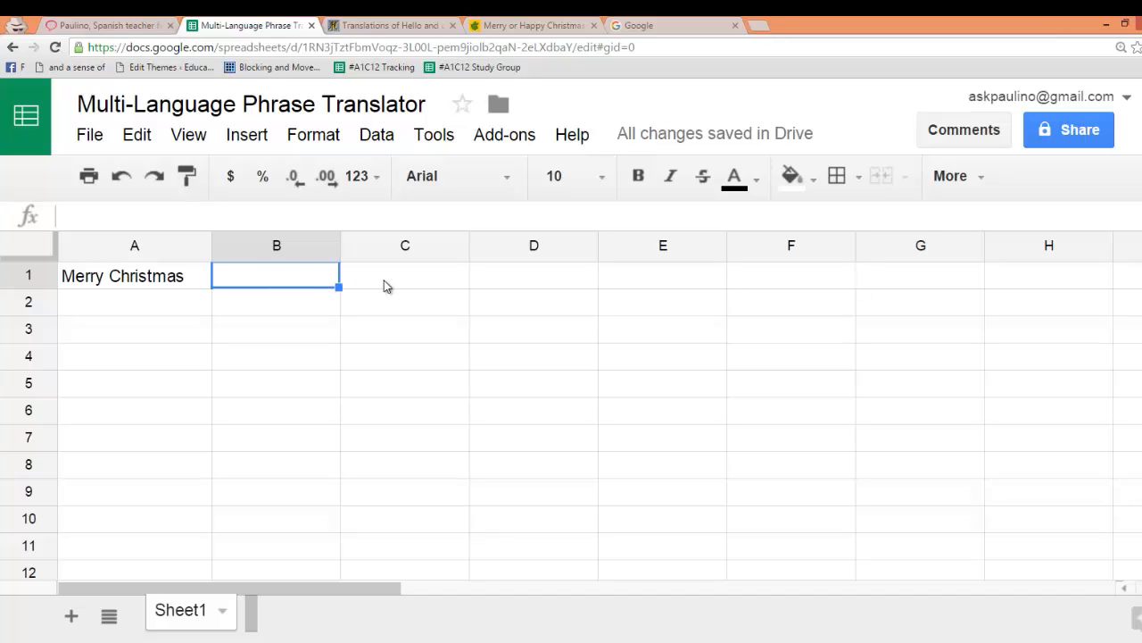
mouse_move(493, 325)
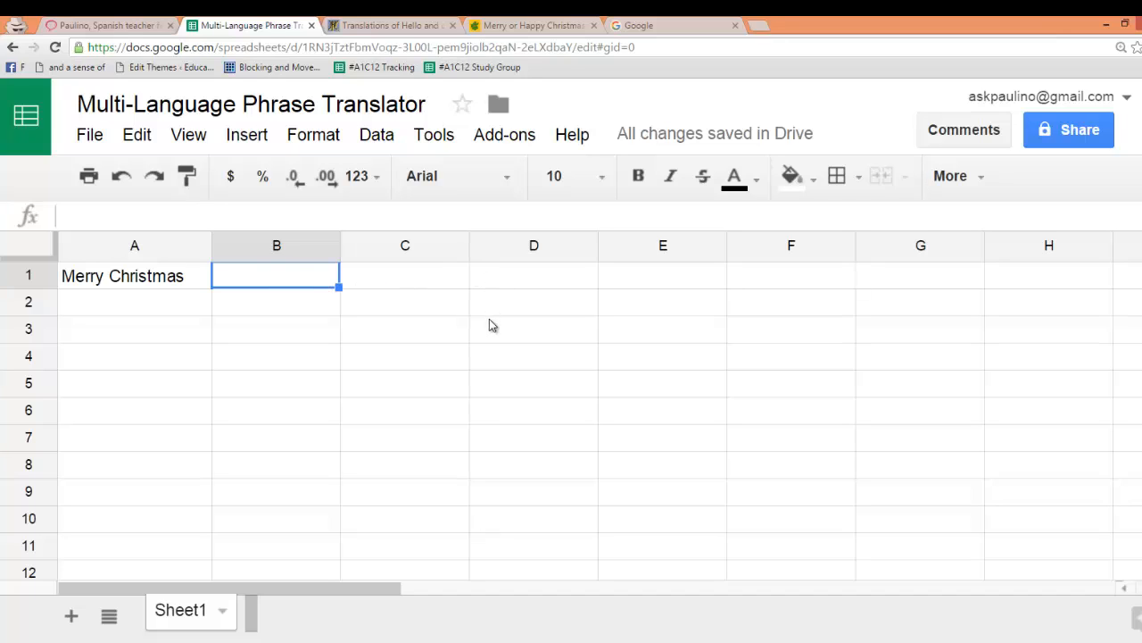
Search 'google supported languages', view the Help Center code table, then return to the spreadsheet.
left_click(660, 25)
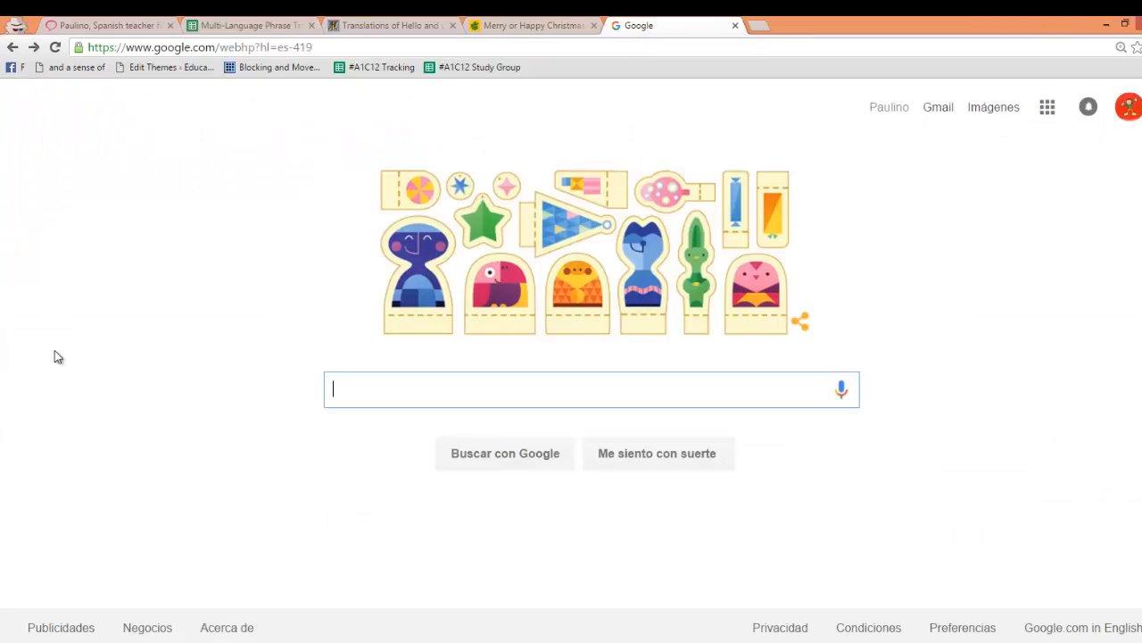
type("goog")
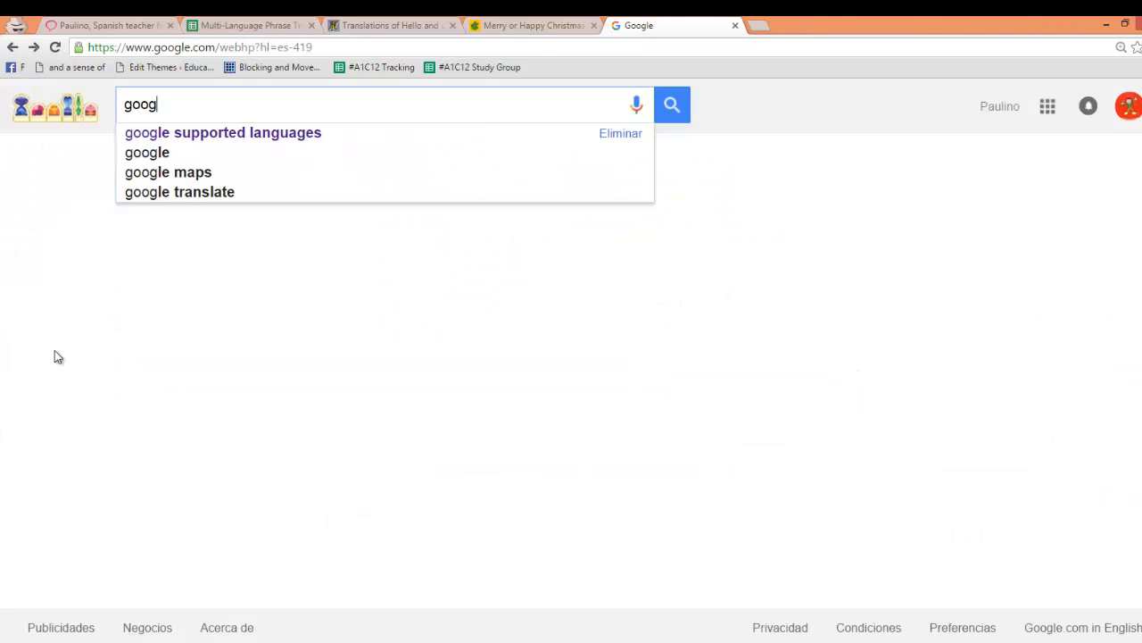
left_click(222, 133)
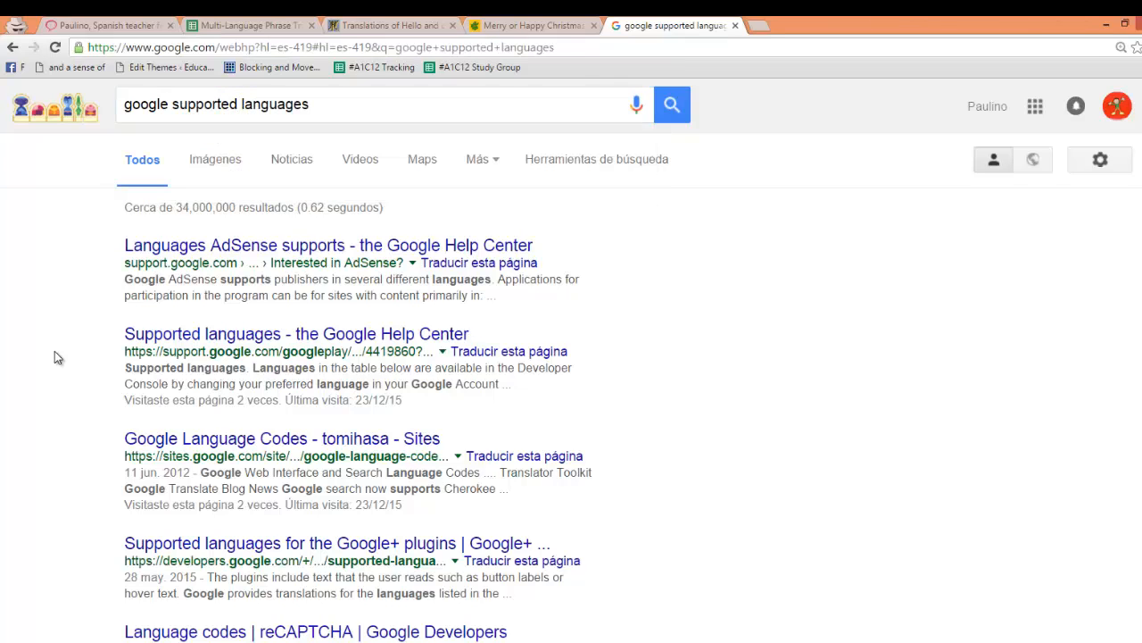
mouse_move(250, 347)
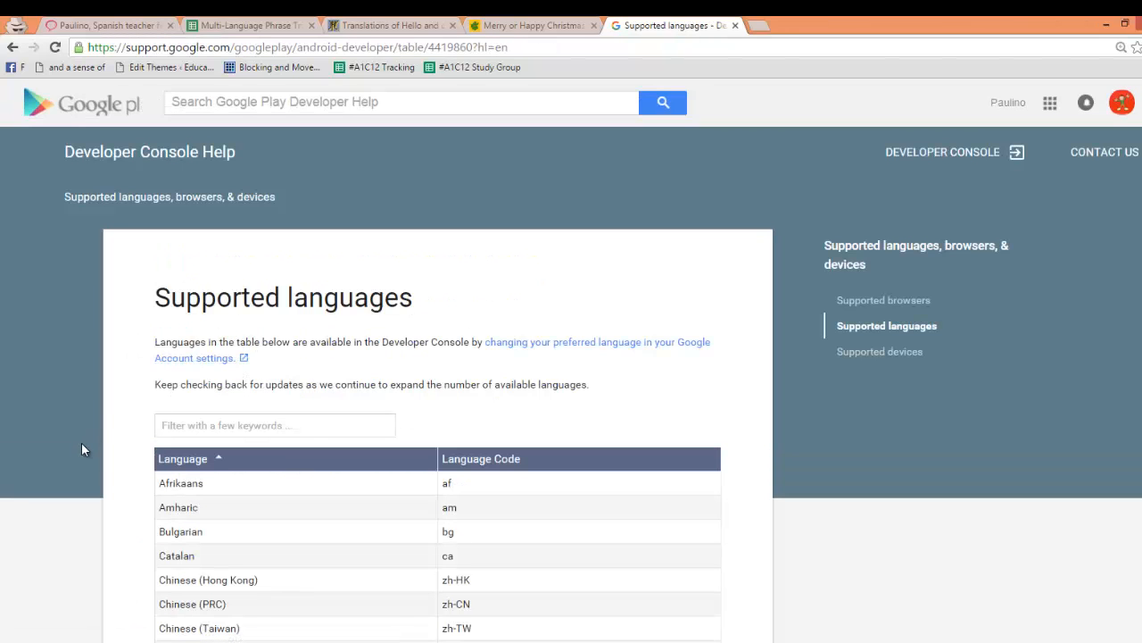
scroll("down", 3)
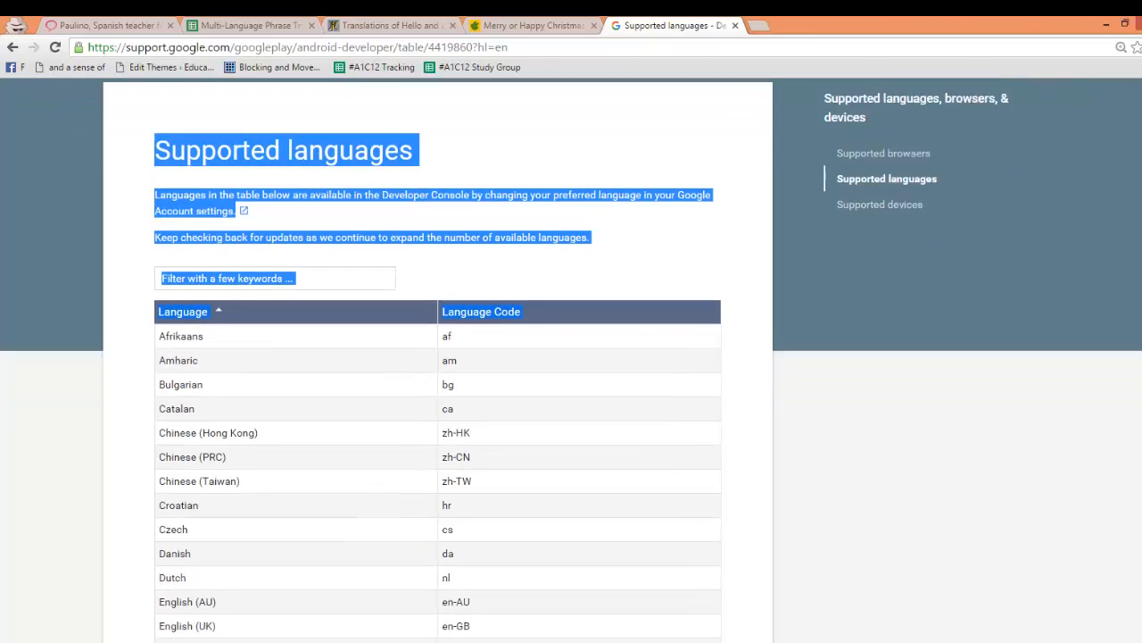
scroll("down", 3)
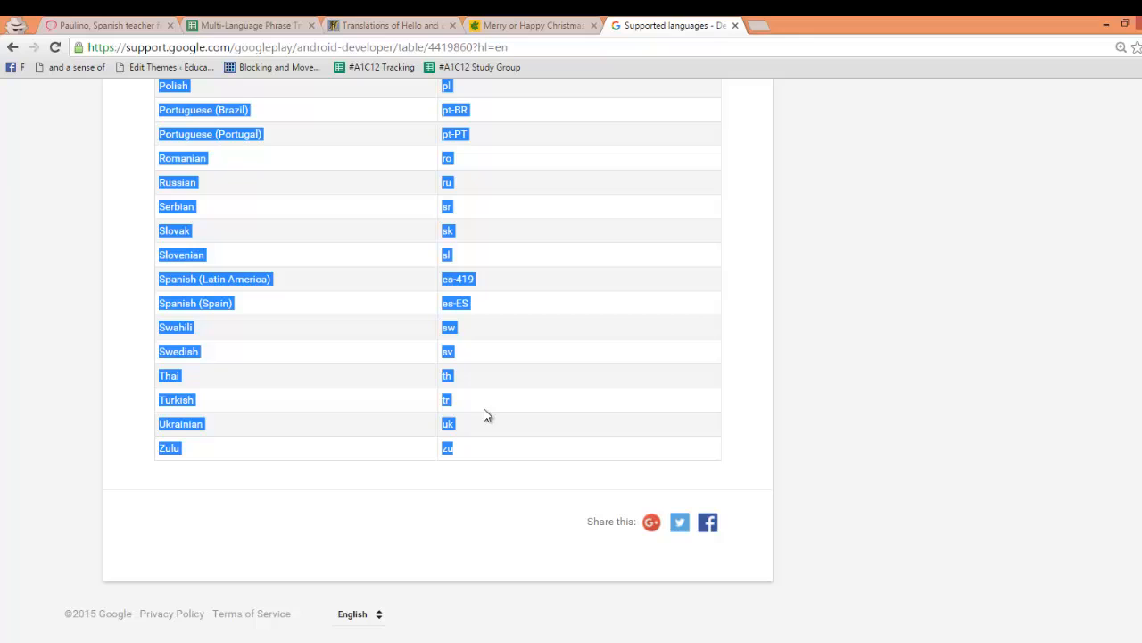
left_click(250, 25)
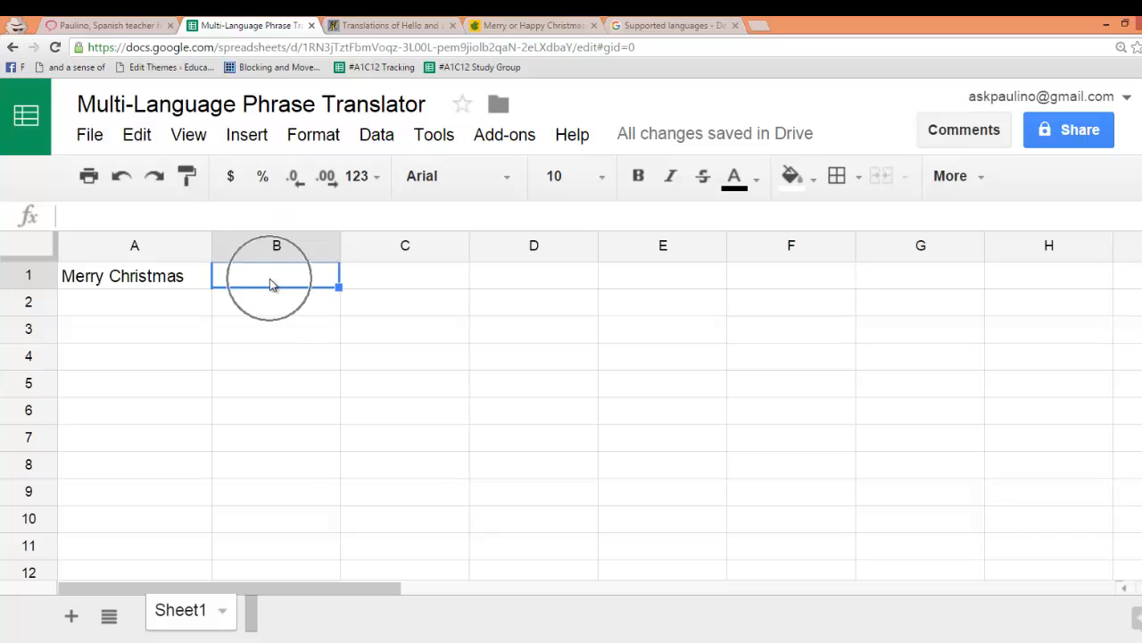
Paste the language list into B1, move the names to column D and select C1.
right_click(275, 275)
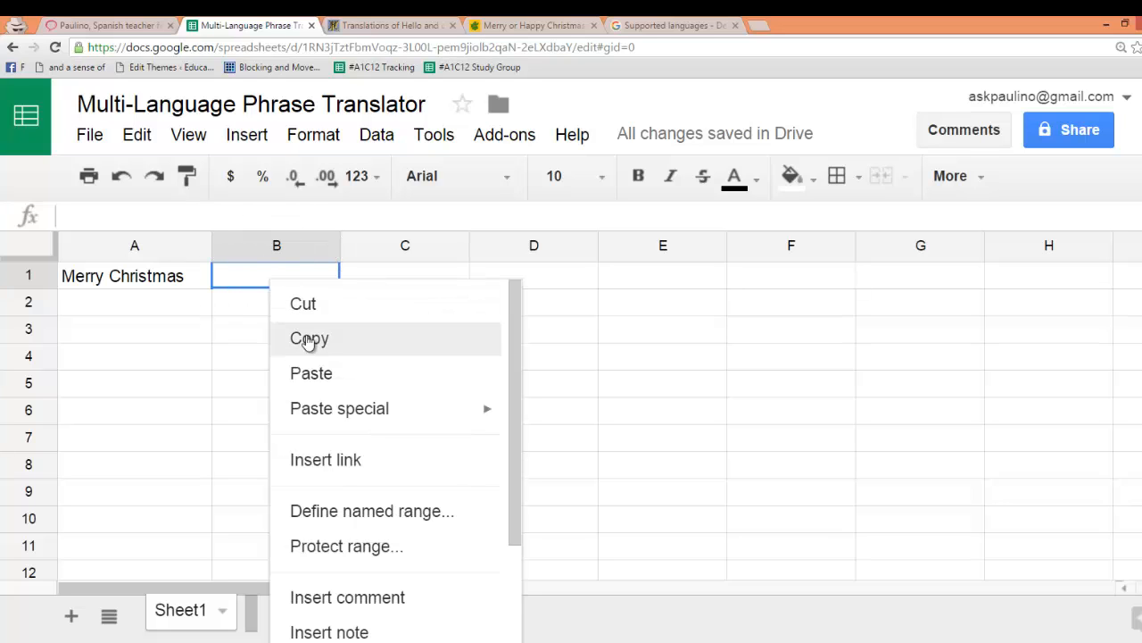
left_click(311, 373)
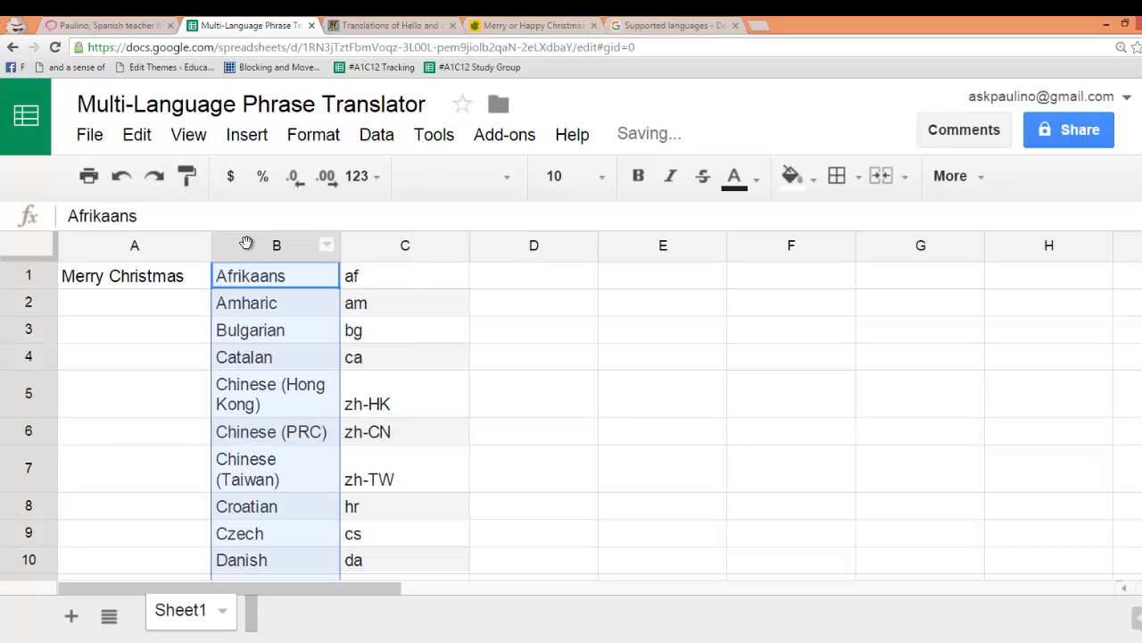
left_click(275, 244)
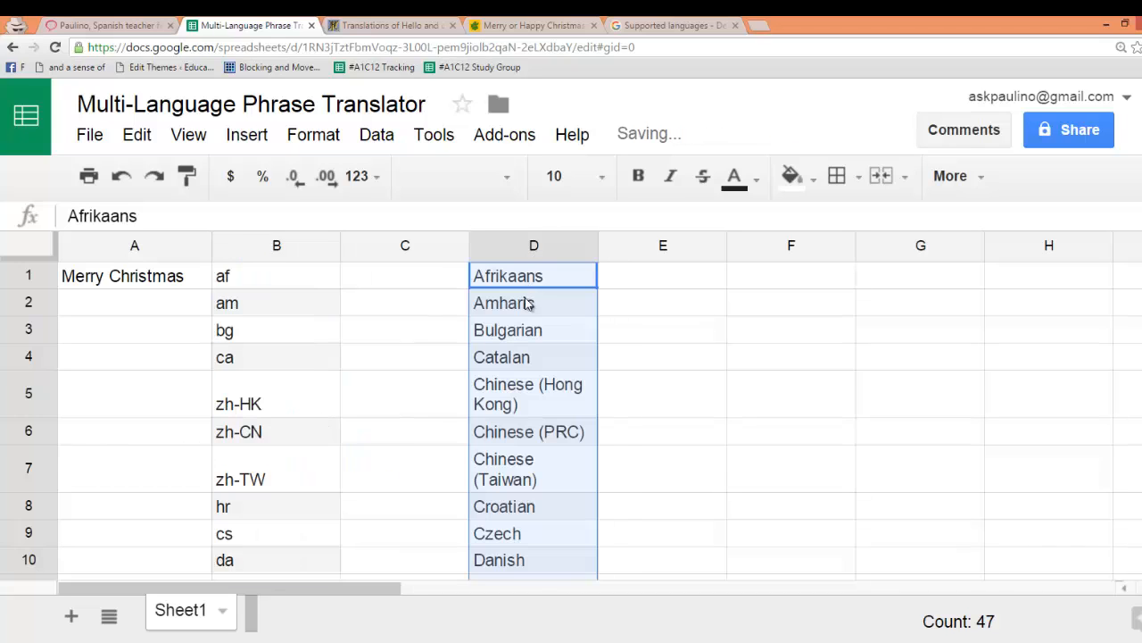
mouse_move(407, 315)
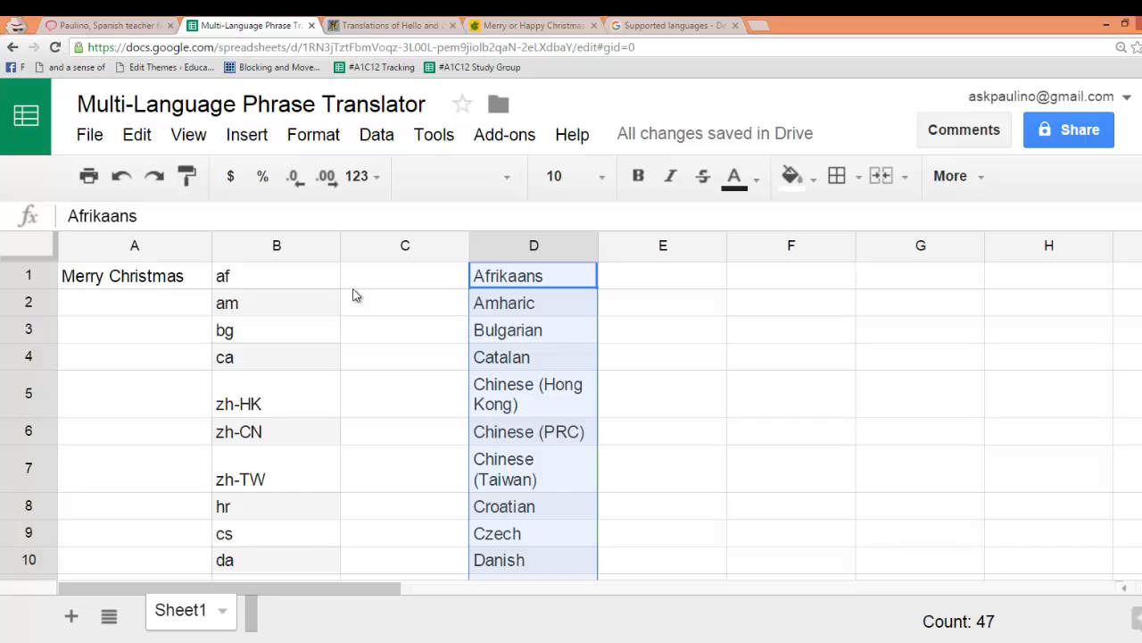
left_click(404, 275)
type("=")
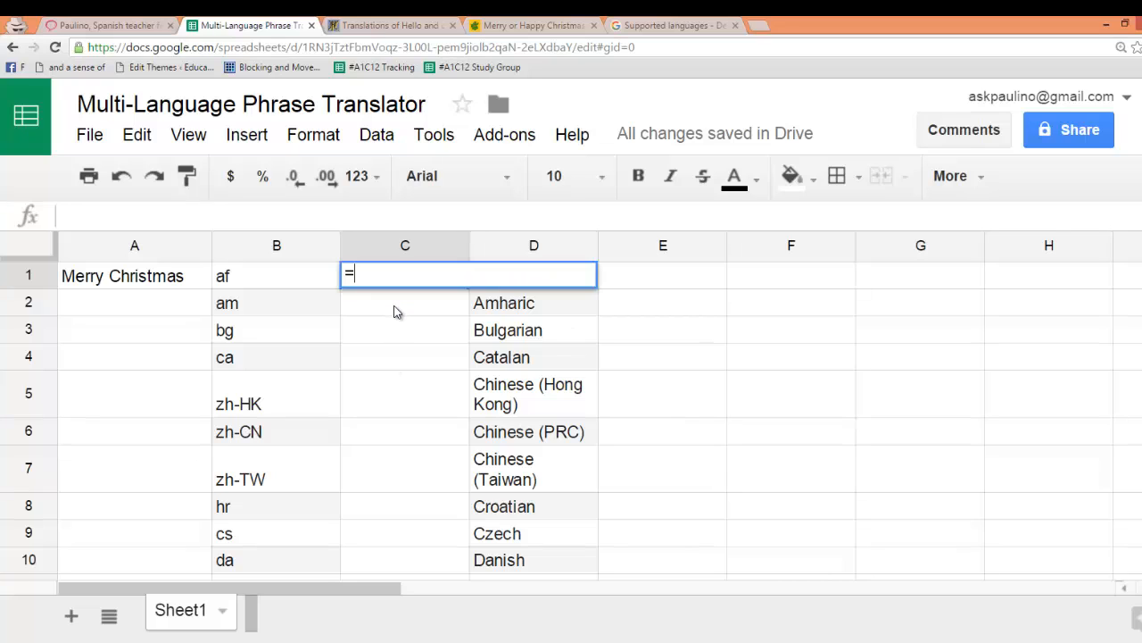
Enter =GOOGLETRANSLATE($A$1, "en", B1) in C1 to translate A1 into the B1 language.
type("g")
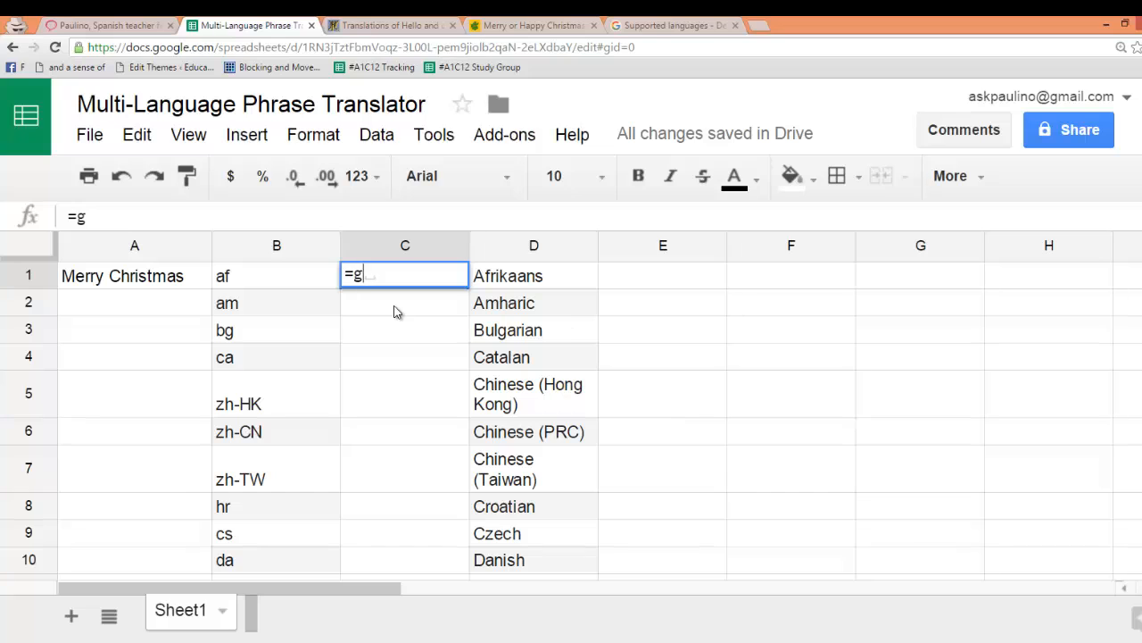
type("o")
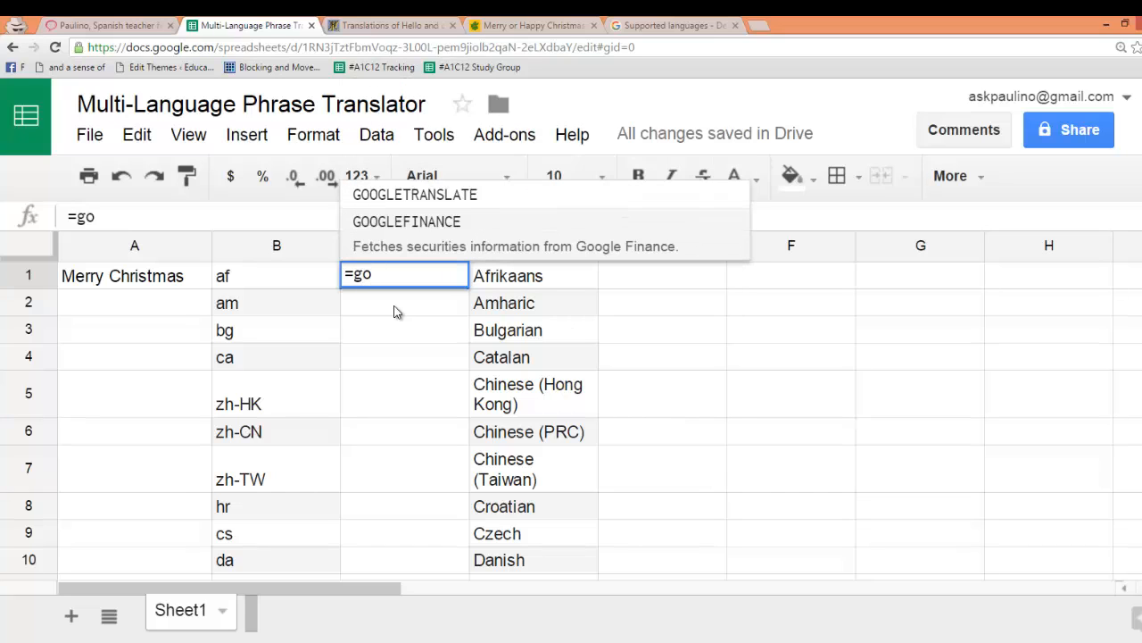
mouse_move(439, 198)
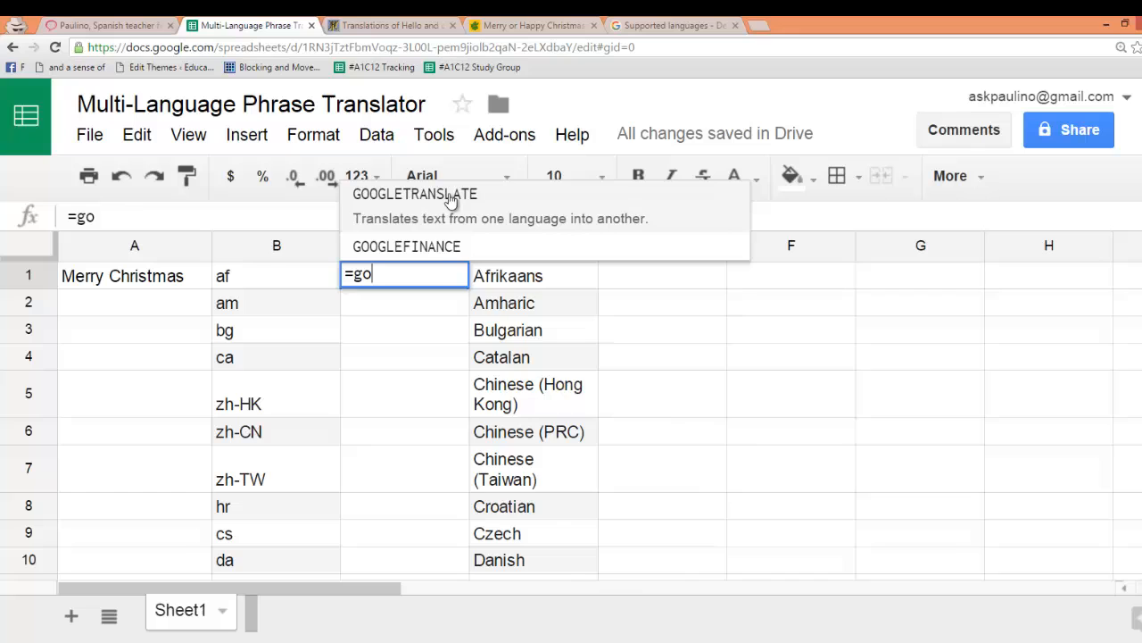
left_click(414, 192)
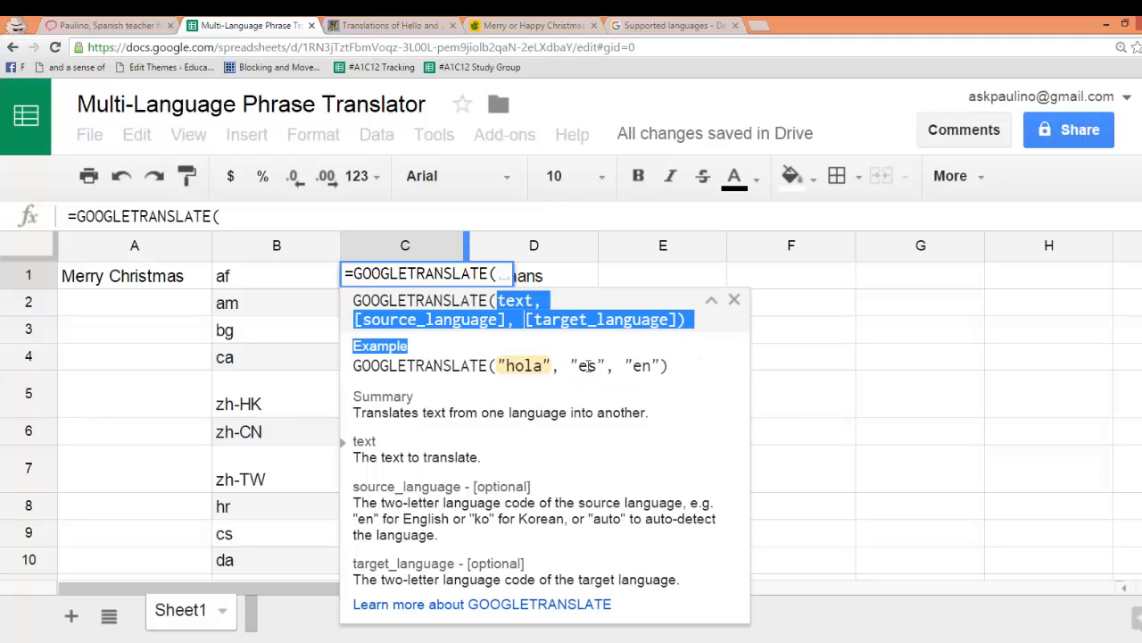
mouse_move(511, 339)
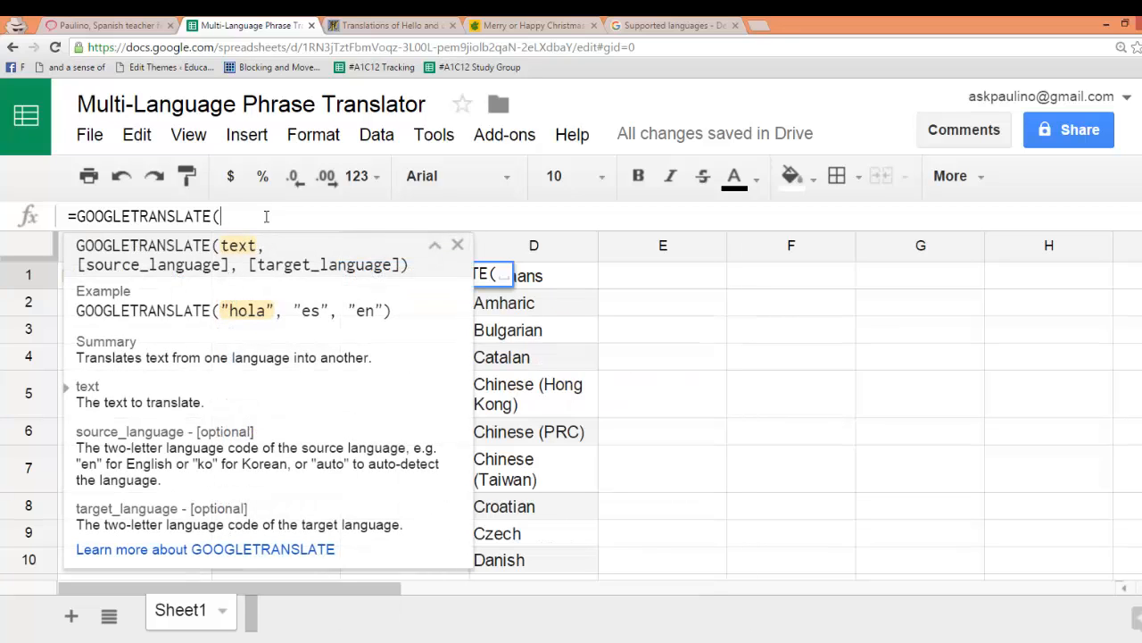
type("$")
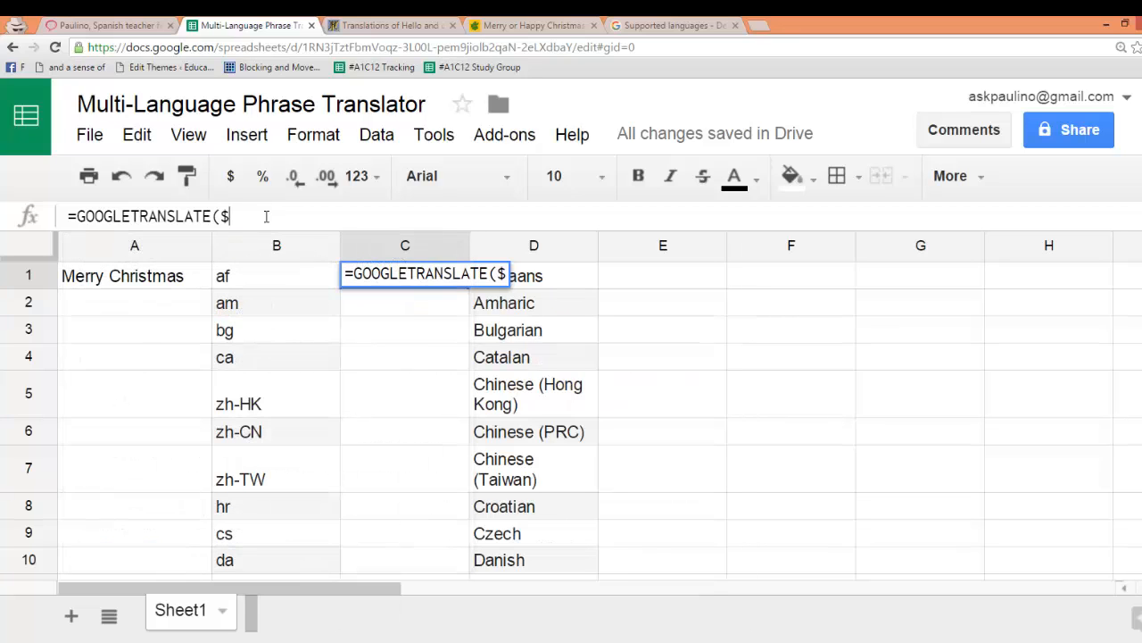
type("a")
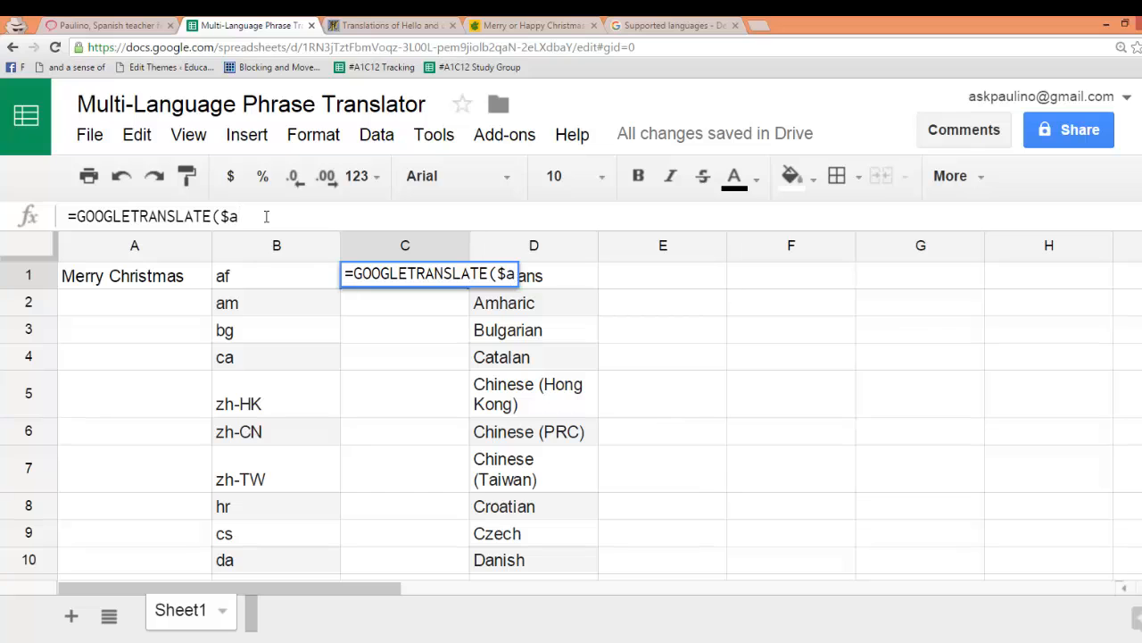
type("$1")
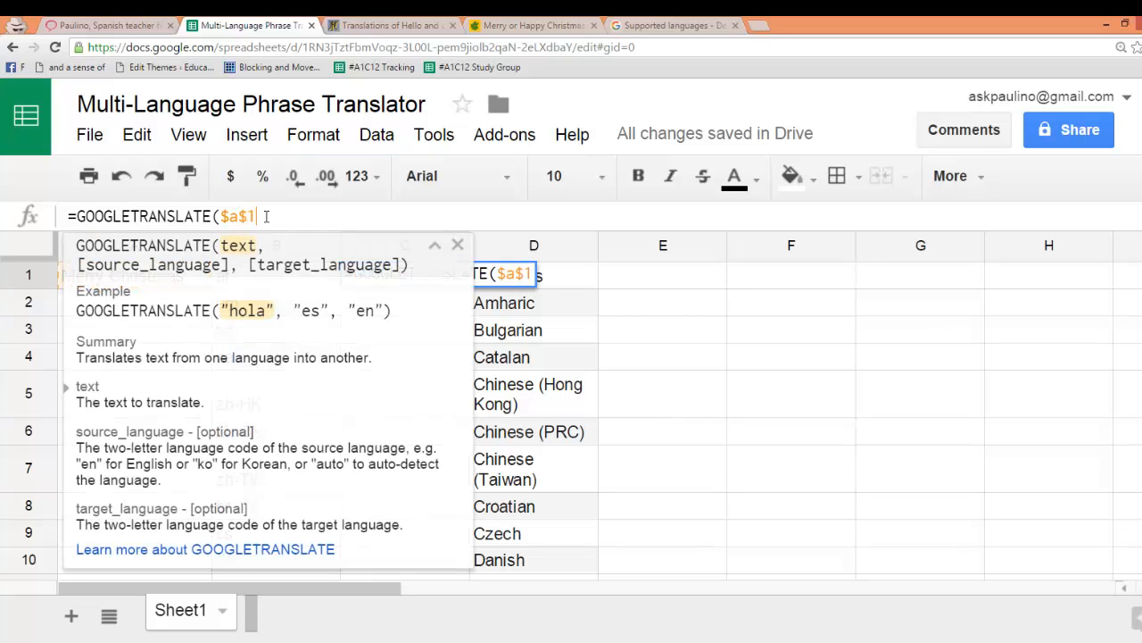
type(",")
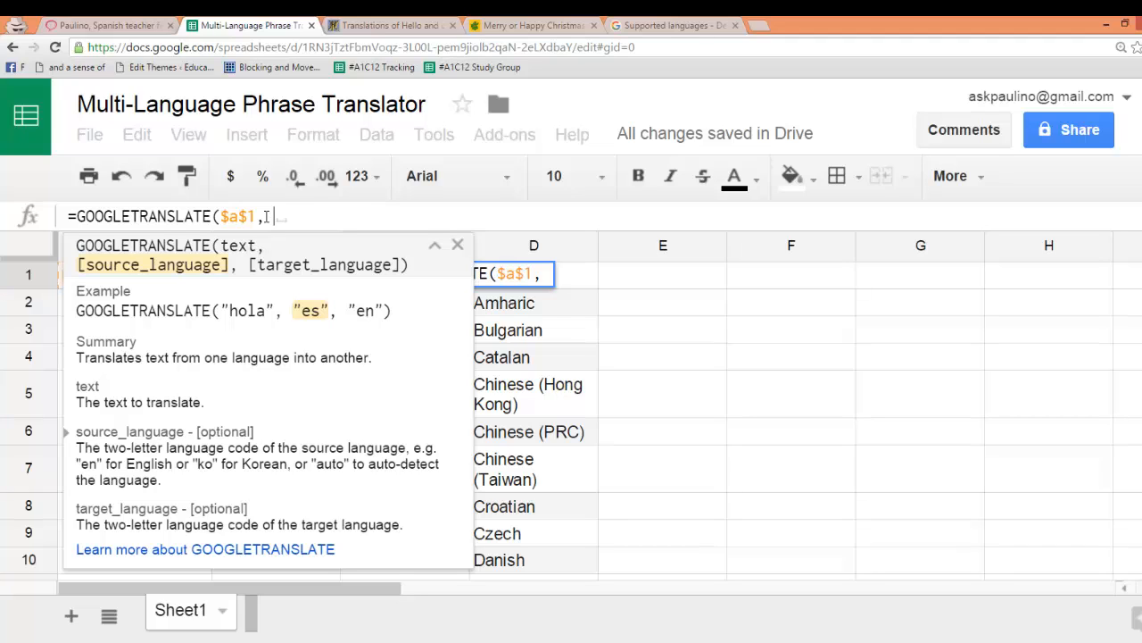
type("\"en")
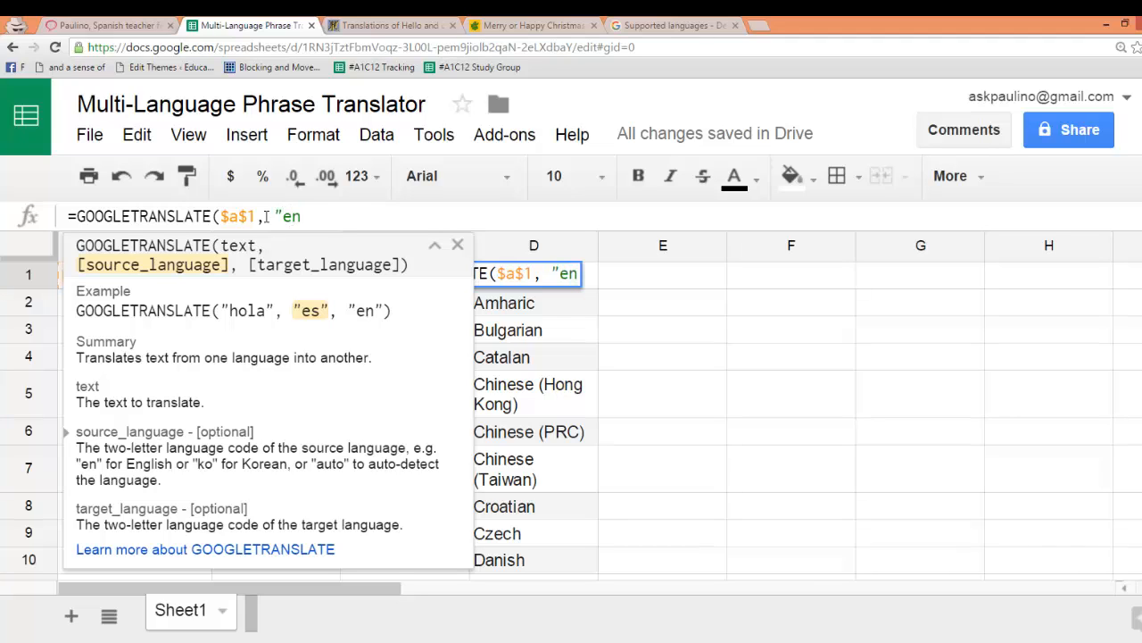
type("\",")
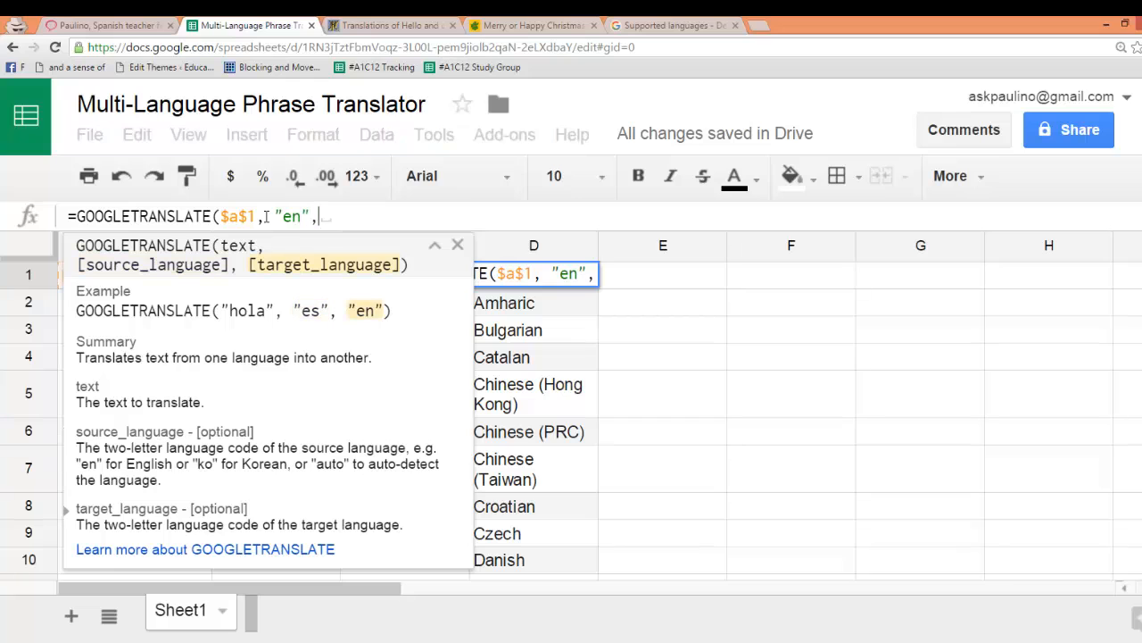
type("B1)")
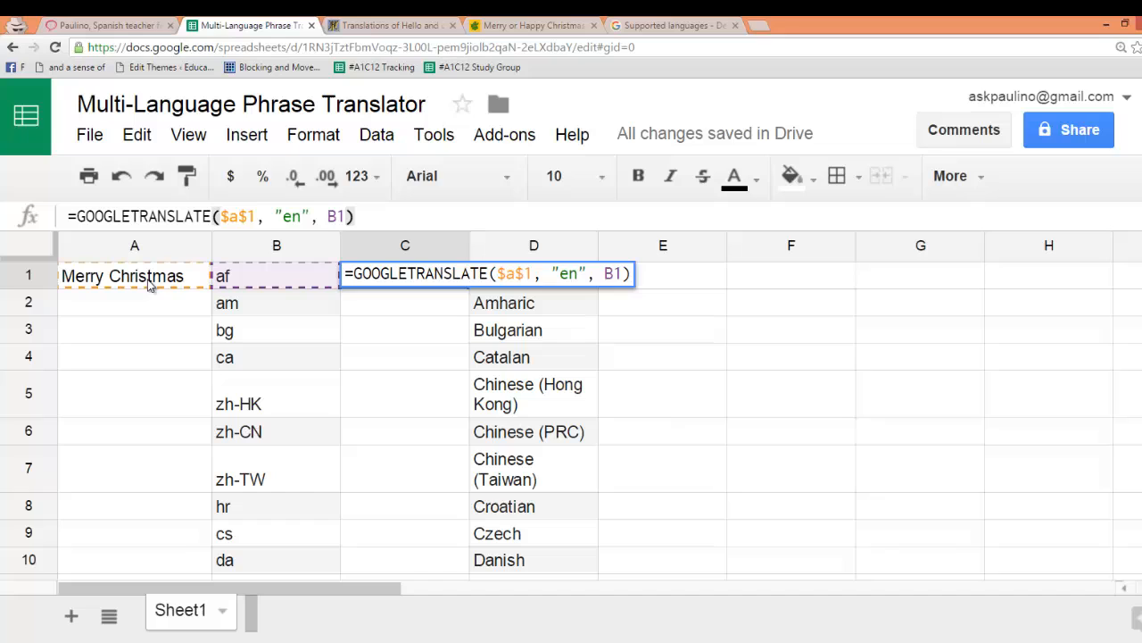
mouse_move(271, 282)
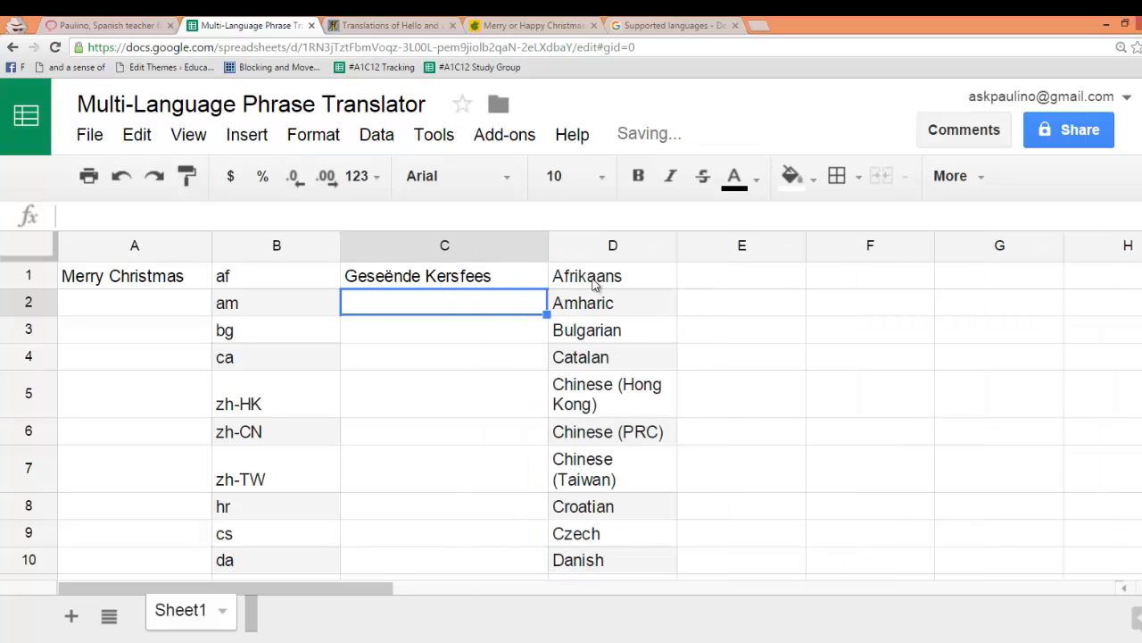
mouse_move(507, 286)
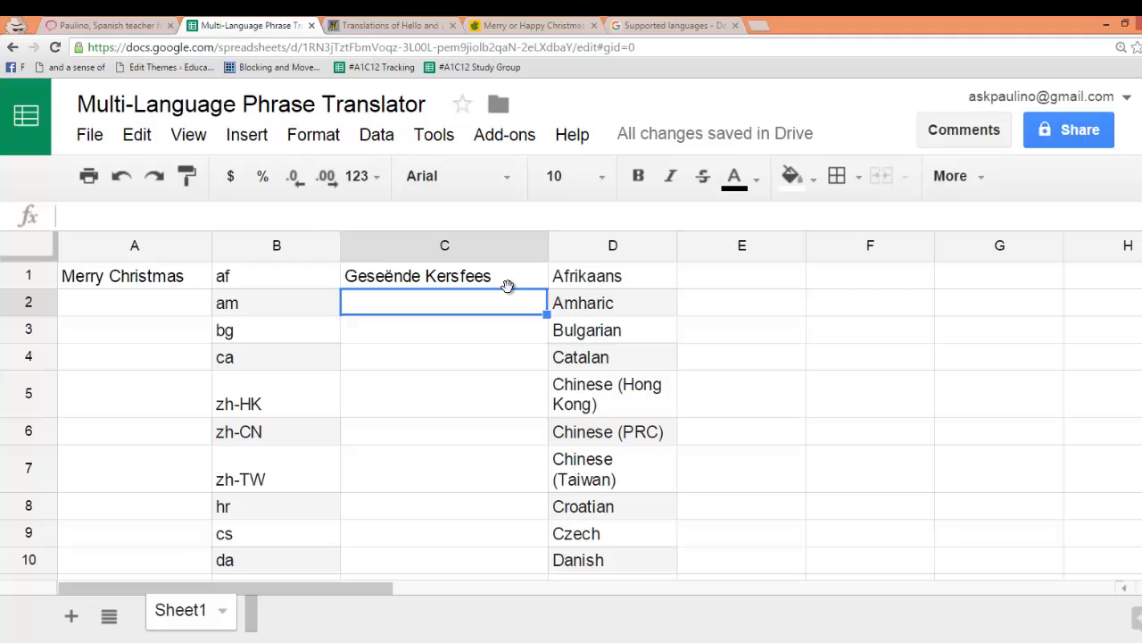
Fill the C1 formula down to row 47 and scroll through the translations, noting #VALUE! errors.
left_click(443, 275)
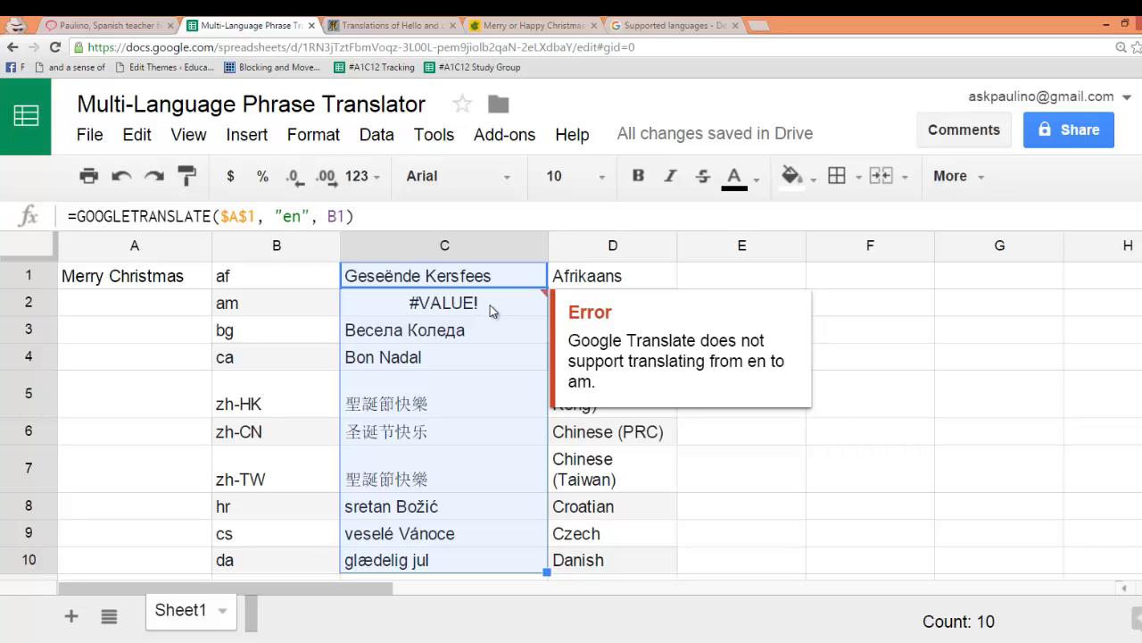
scroll("down", 3)
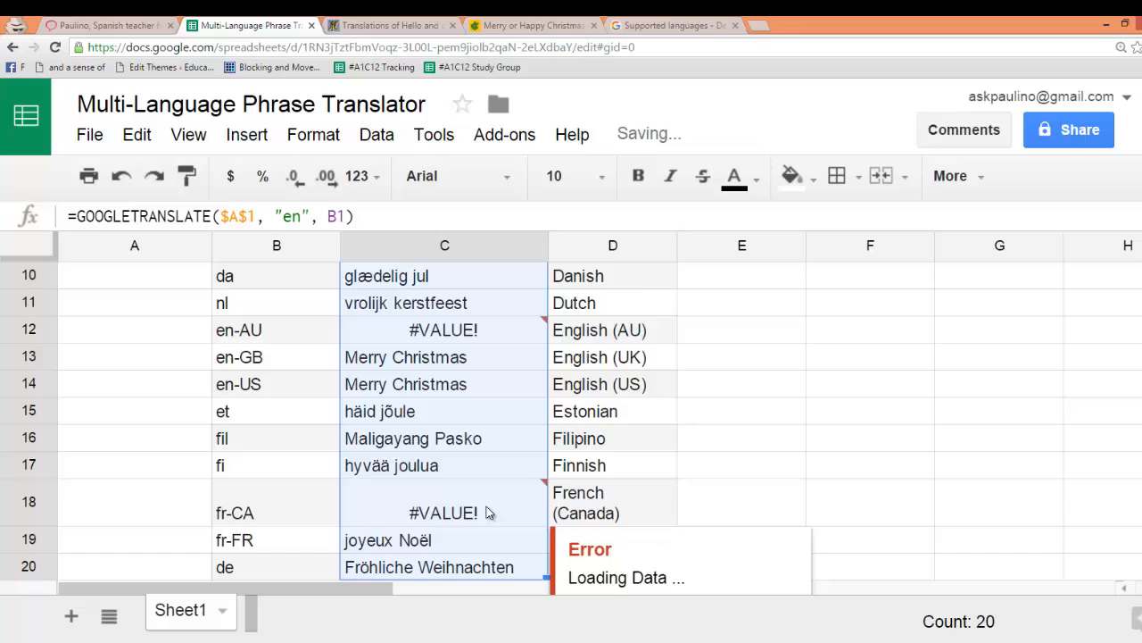
scroll("down", 3)
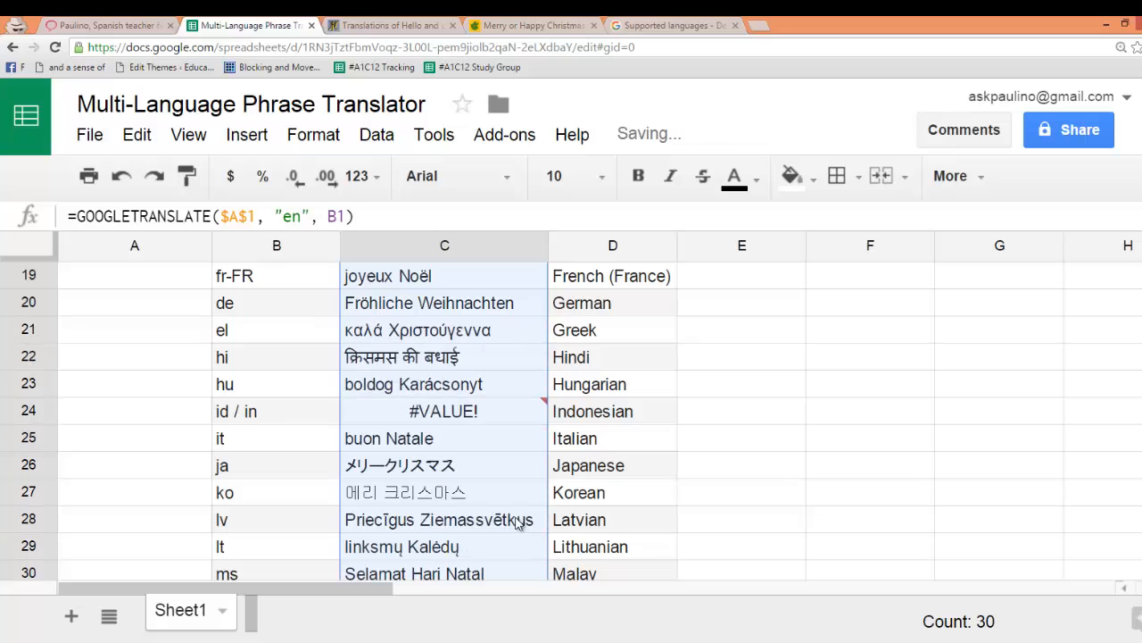
scroll("down", 3)
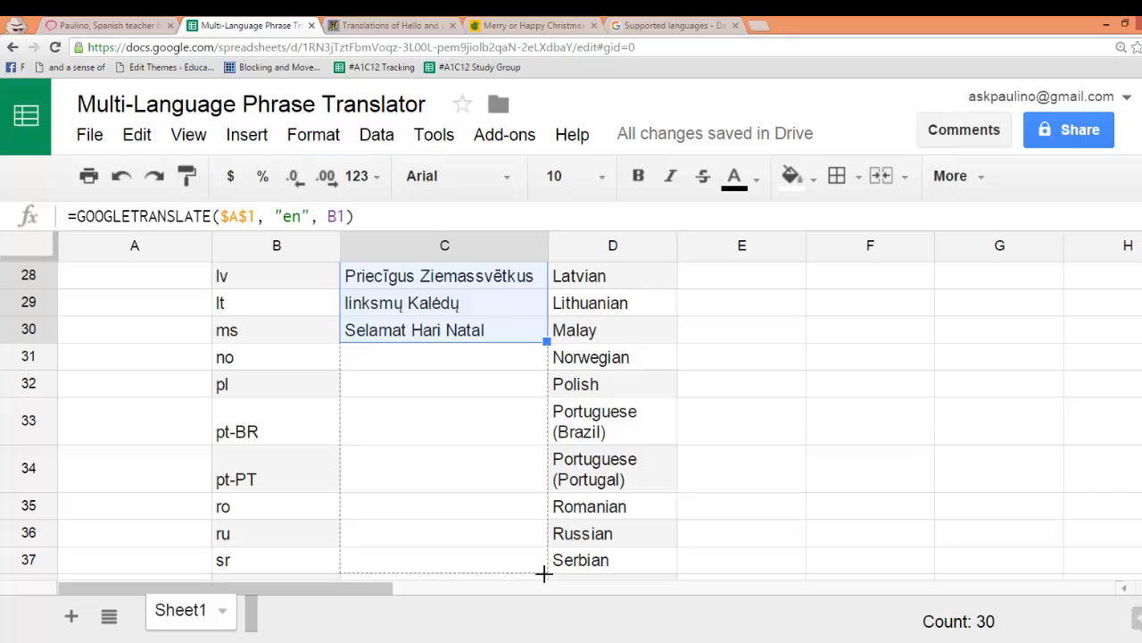
scroll("down", 3)
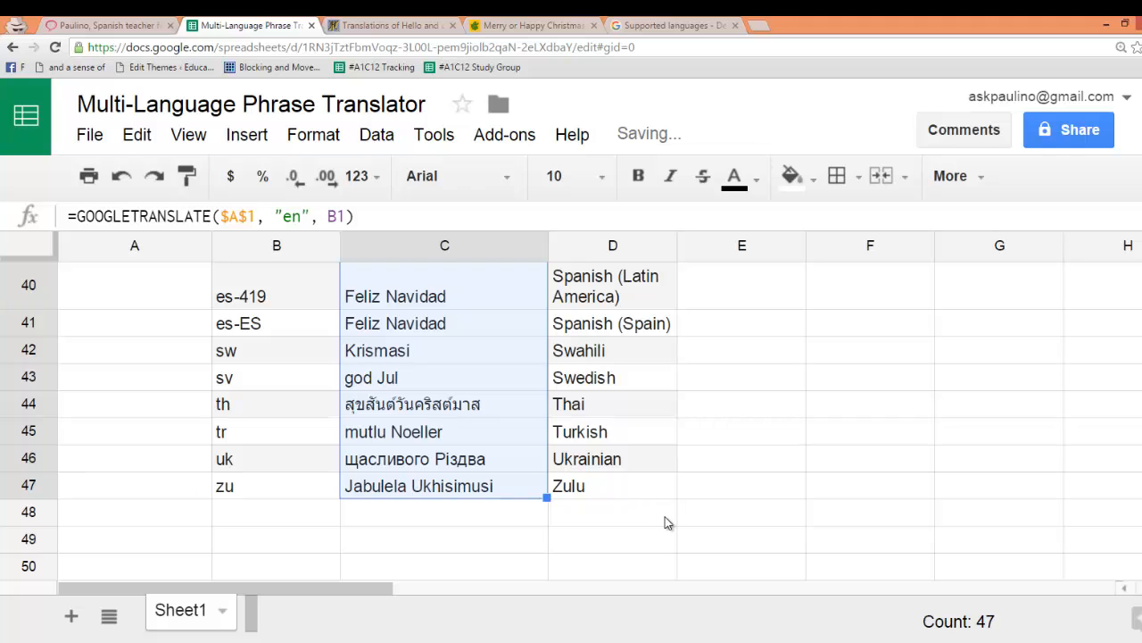
scroll("up", 3)
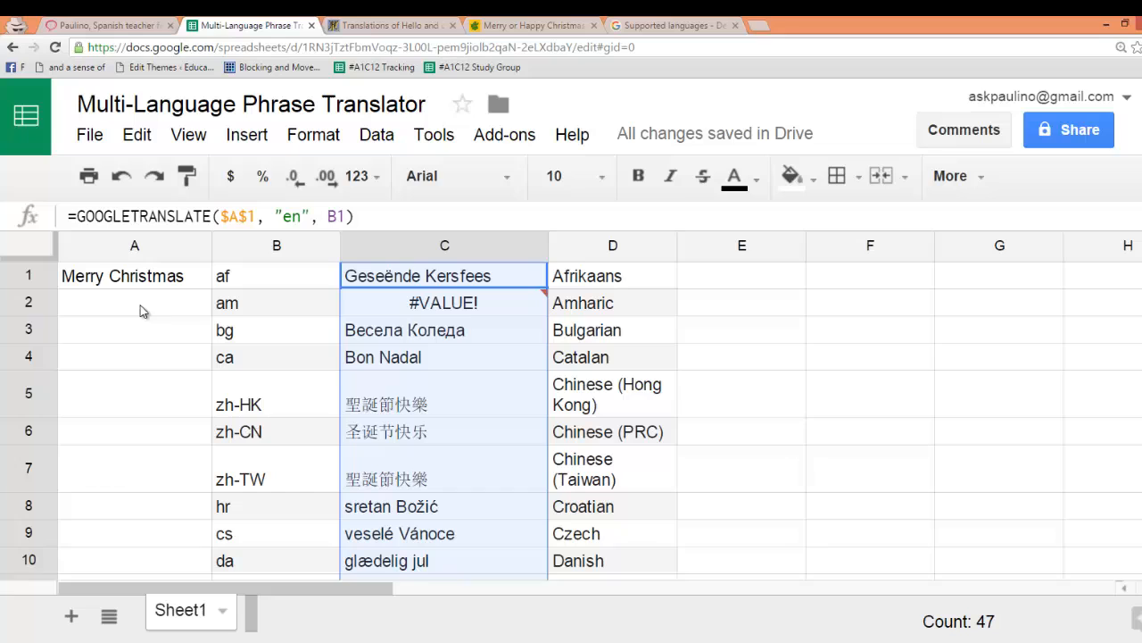
Replace A1 with 'Where can I find a supermarket' and review the recalculated translations.
left_click(134, 275)
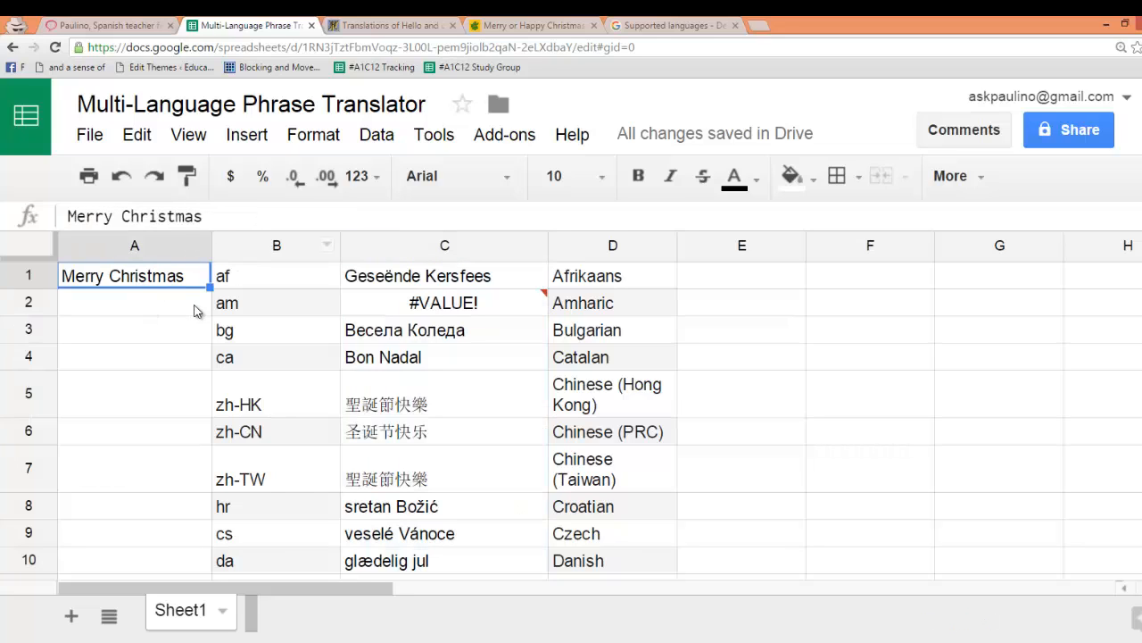
type("W")
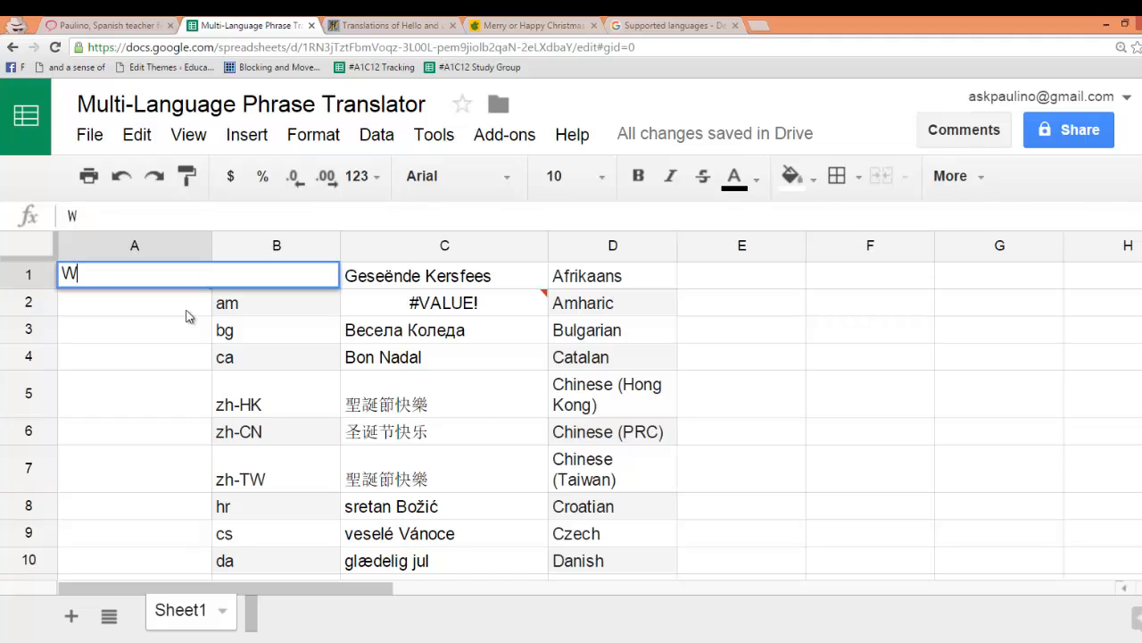
type("here can I")
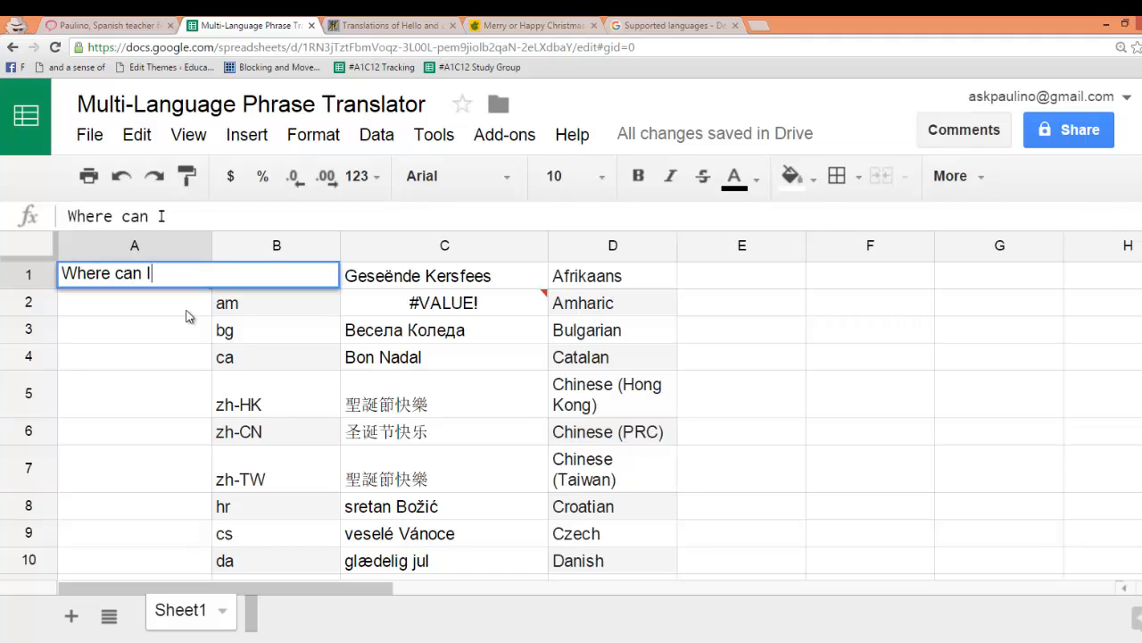
type("find")
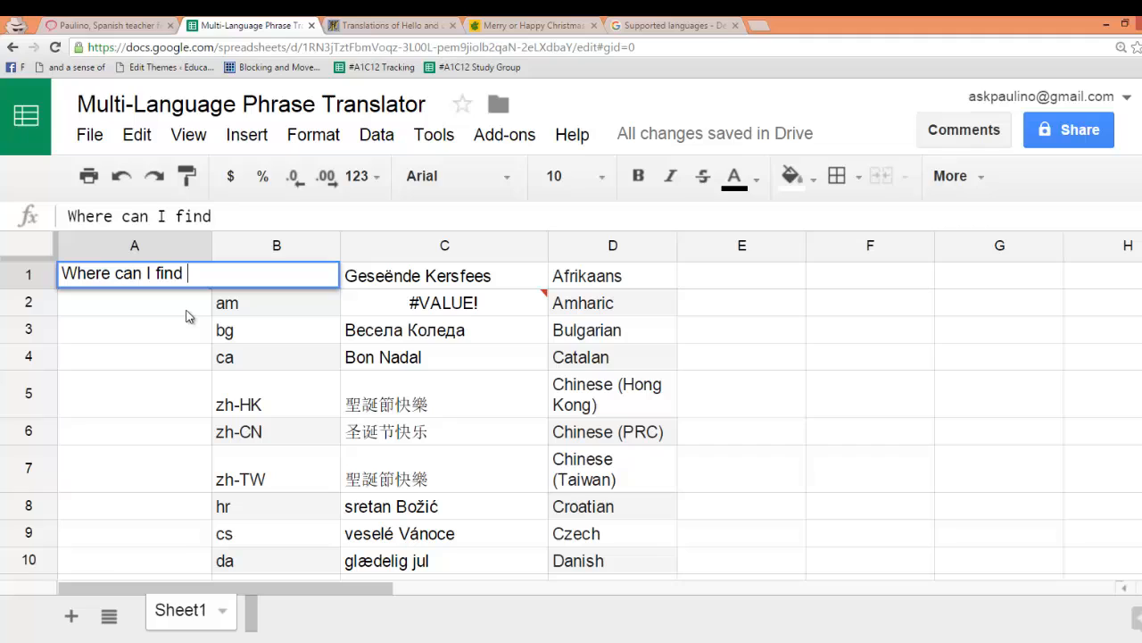
type("a supe")
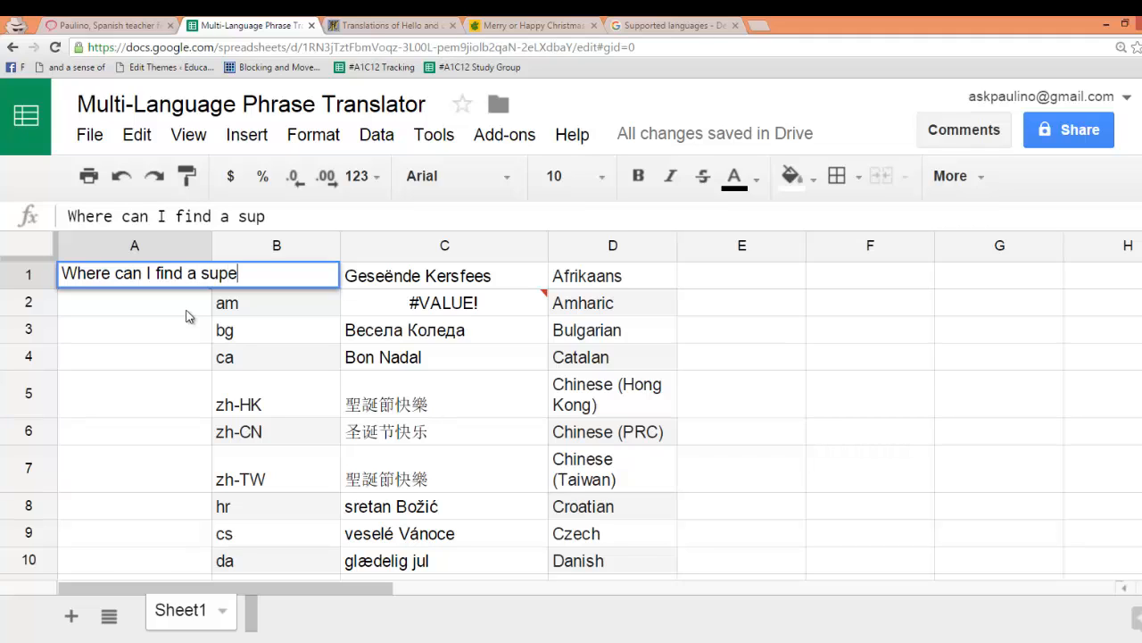
type("rmark")
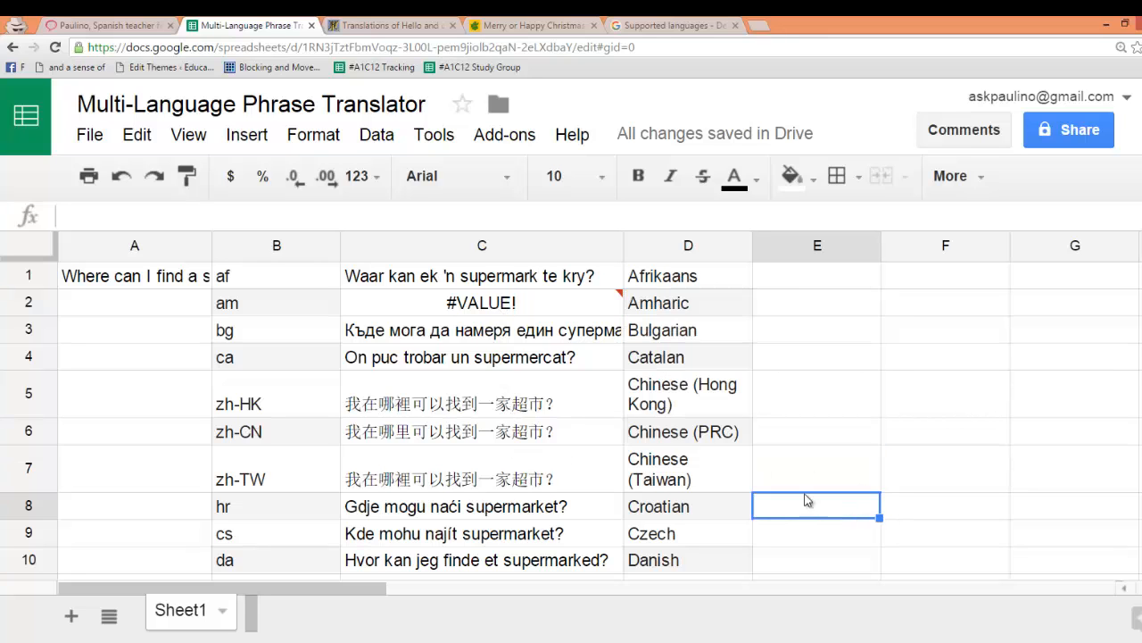
scroll("down", 3)
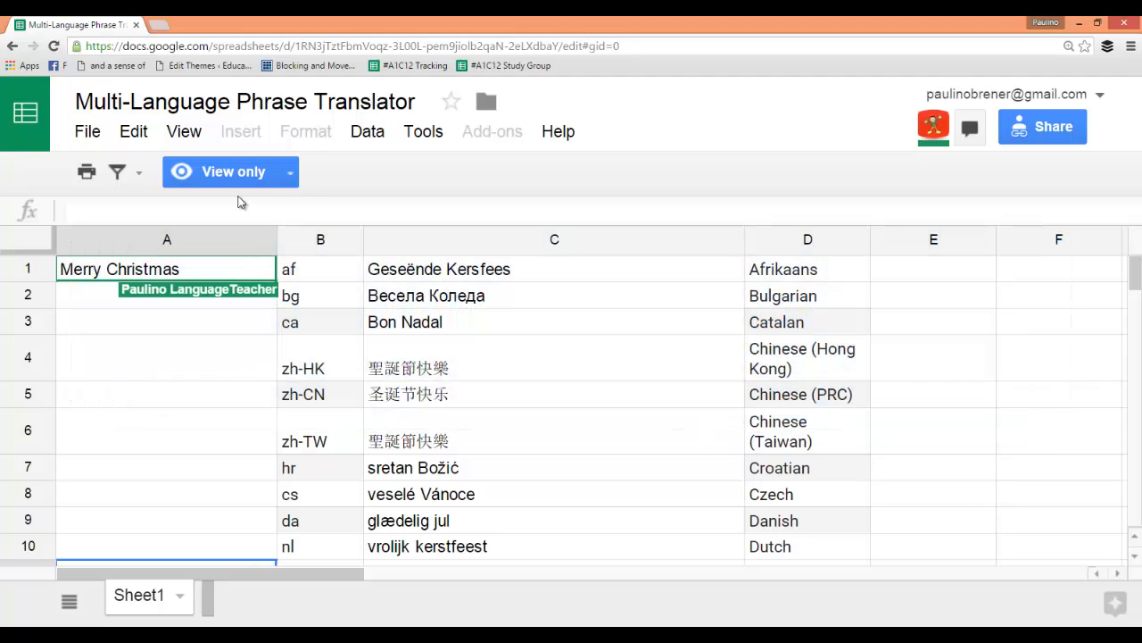
mouse_move(207, 329)
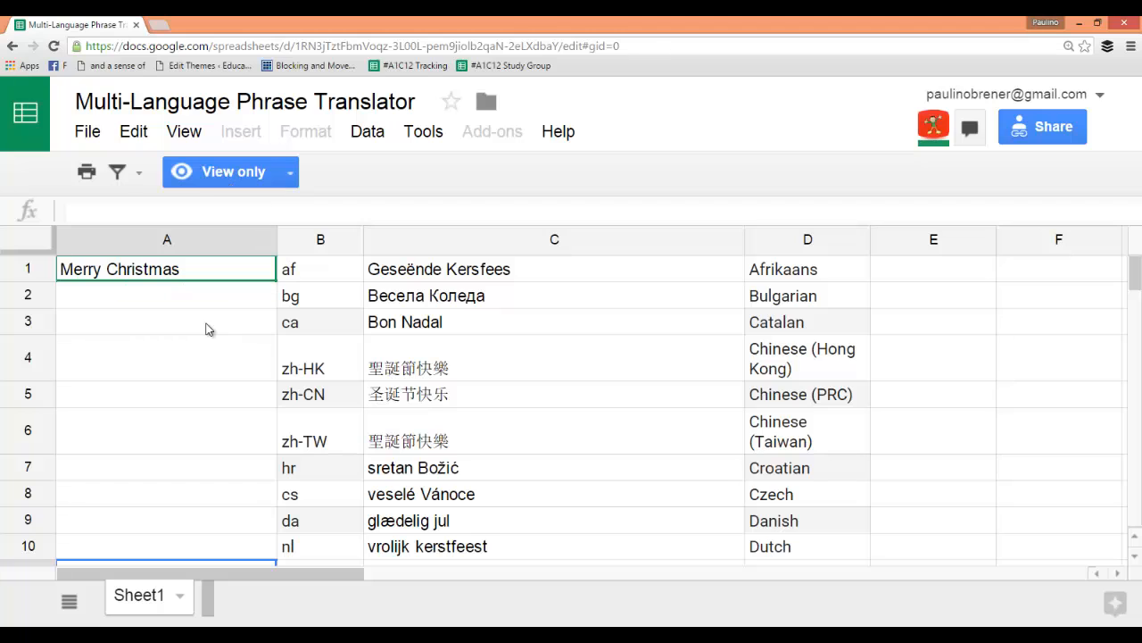
Make a copy of the view-only sheet via File > Make a copy, keeping the default name.
left_click(86, 133)
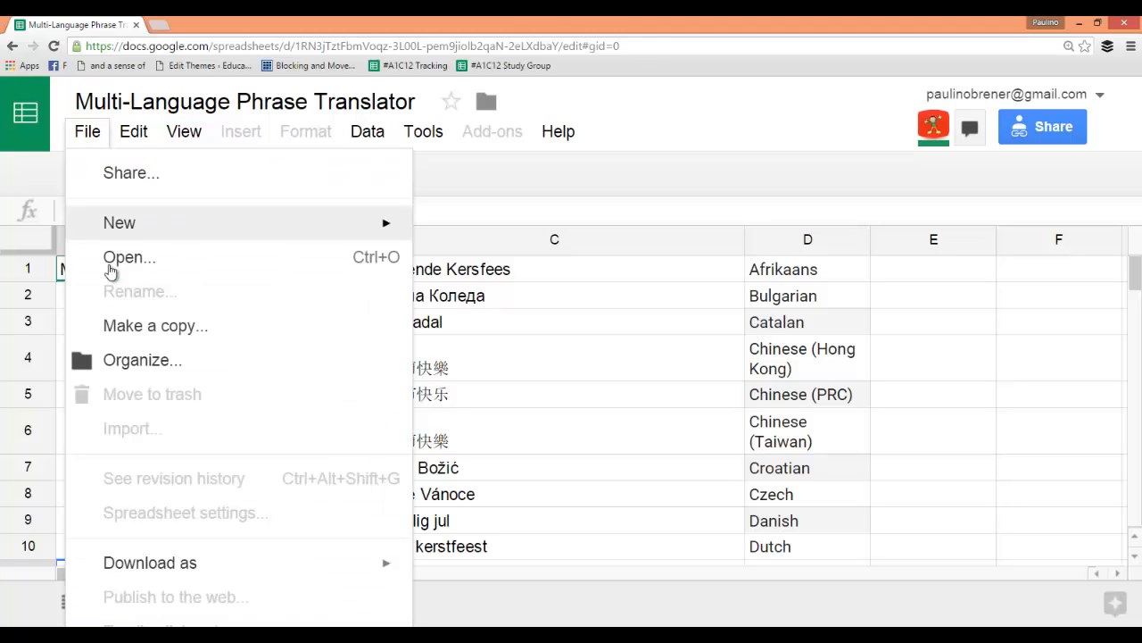
left_click(155, 325)
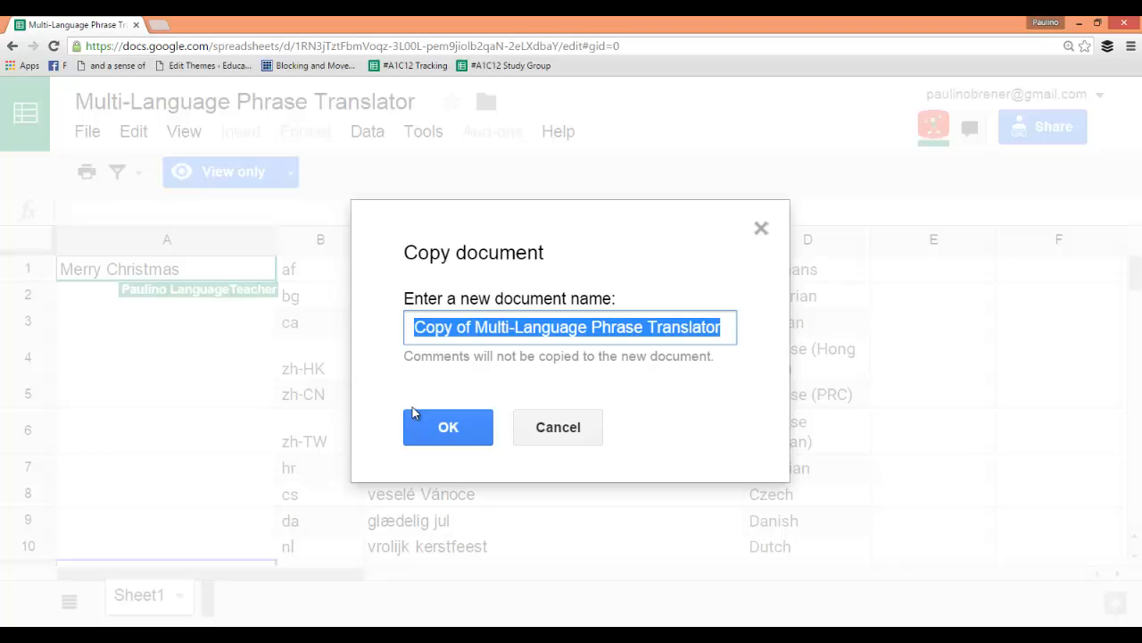
mouse_move(473, 430)
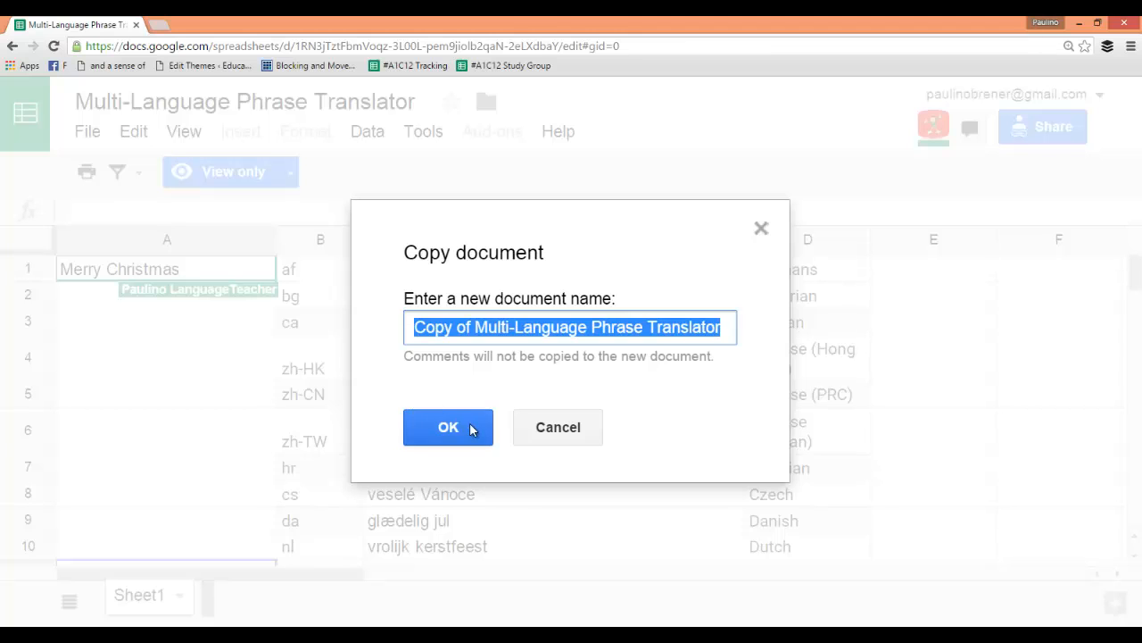
left_click(448, 426)
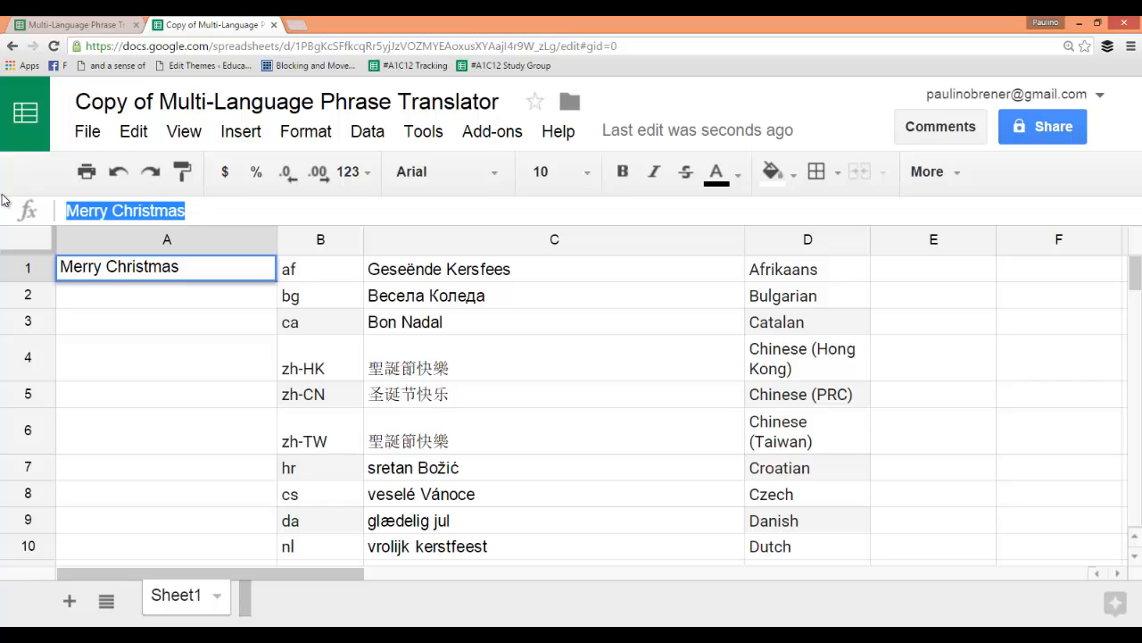
Enter the Spanish question '¿Dónde está el baño?' in A1 of the copy.
type("Where is the ba")
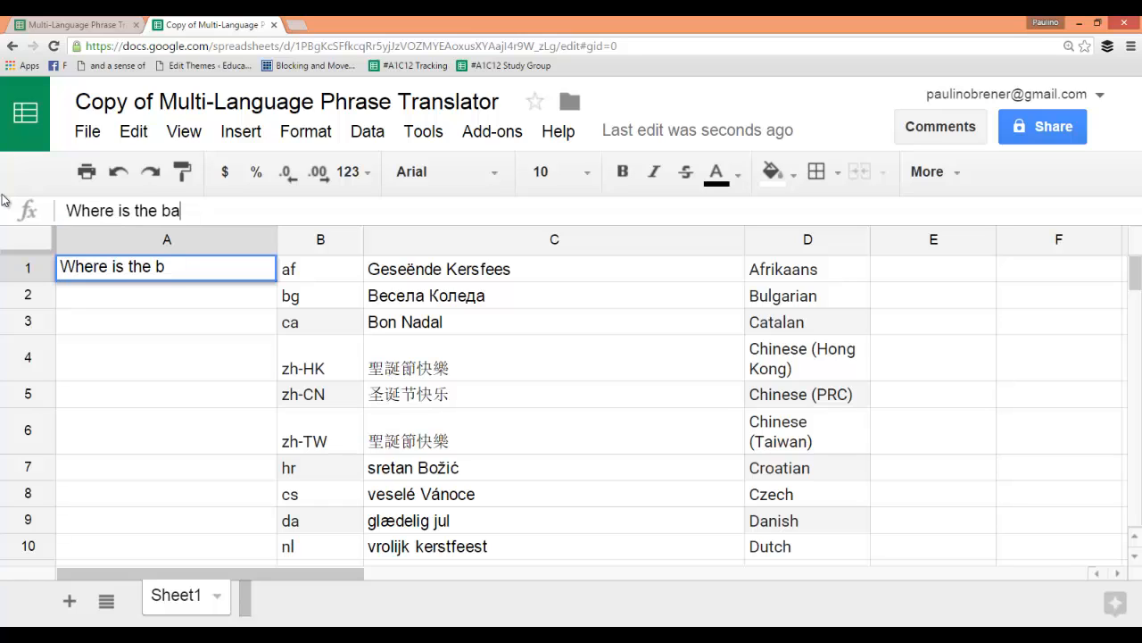
type("athroom?")
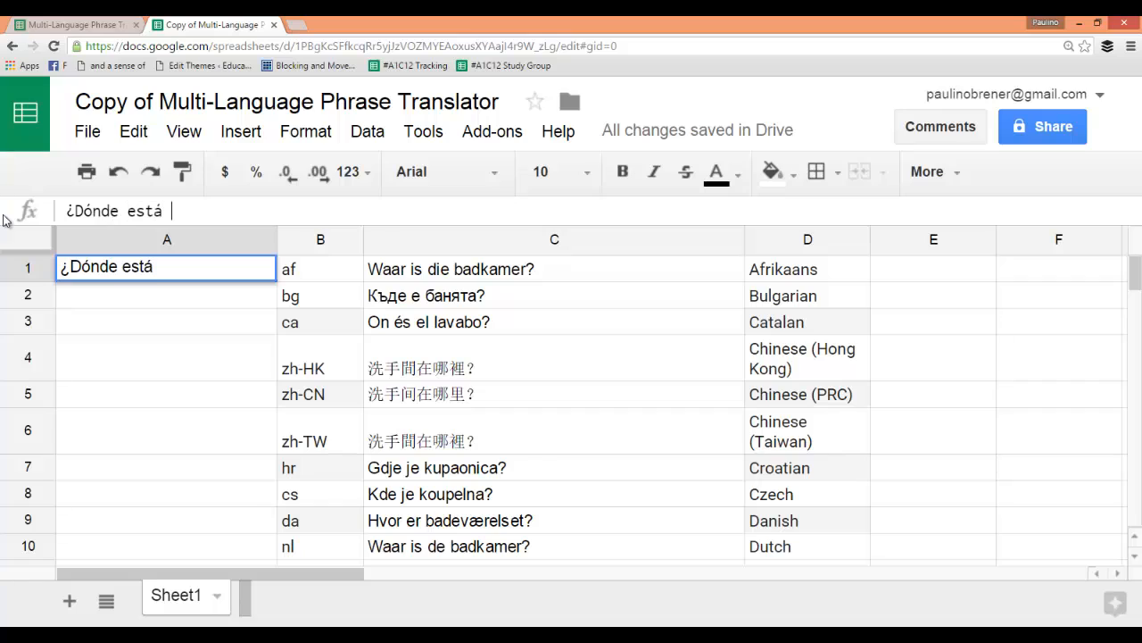
type("el baño?")
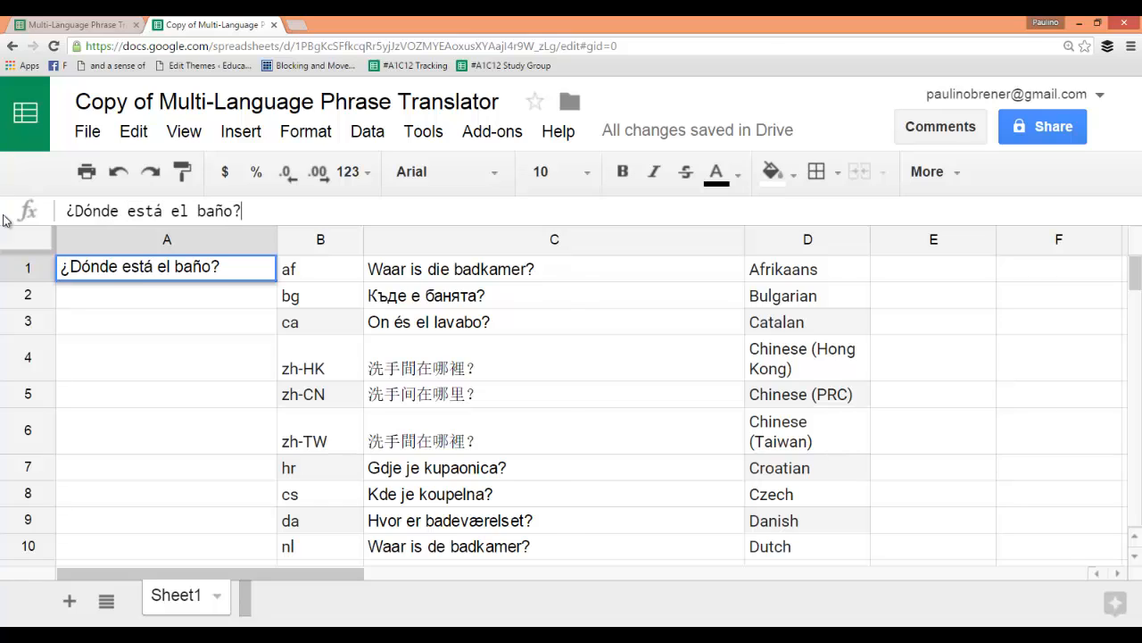
key("Enter")
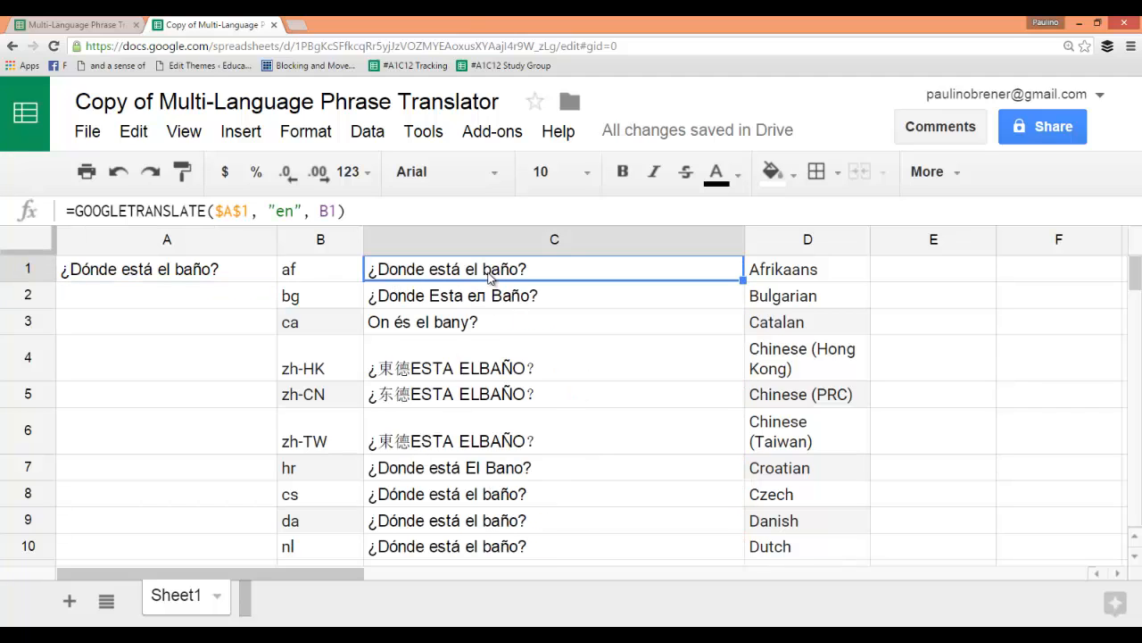
Change C1's GOOGLETRANSLATE source language from "en" to "es" so A1 is read as Spanish.
double_click(493, 267)
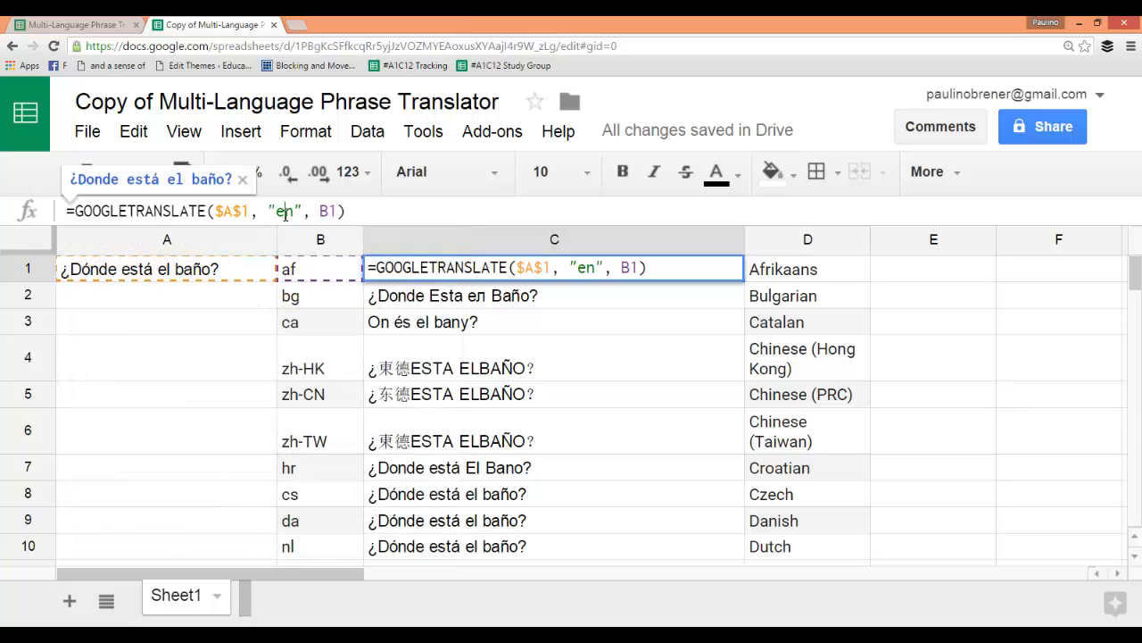
left_click(286, 210)
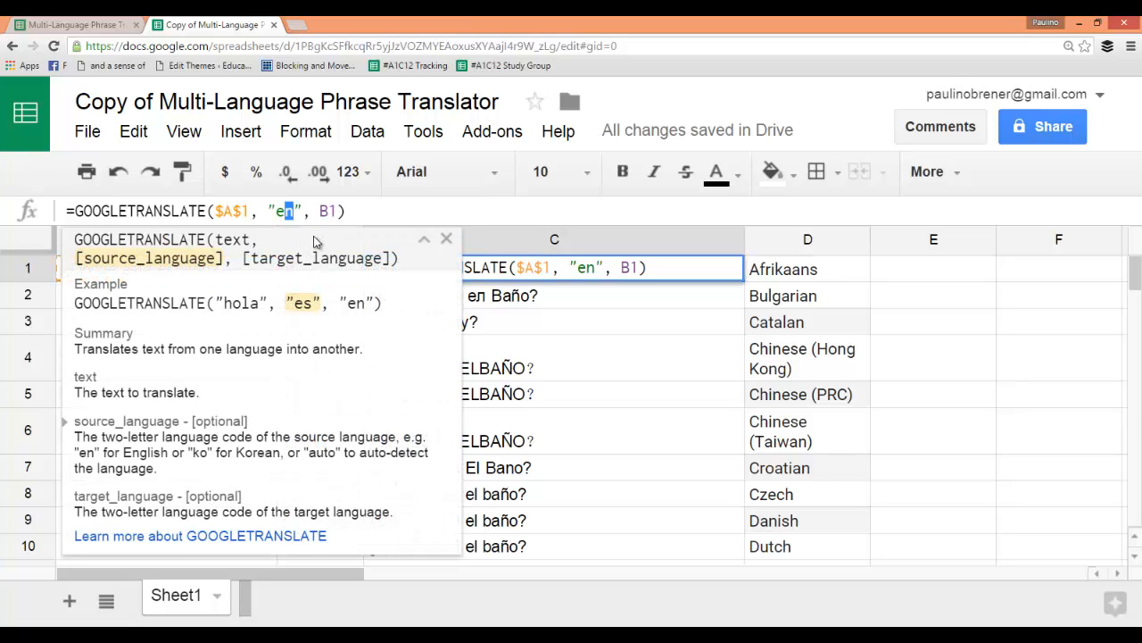
type("s")
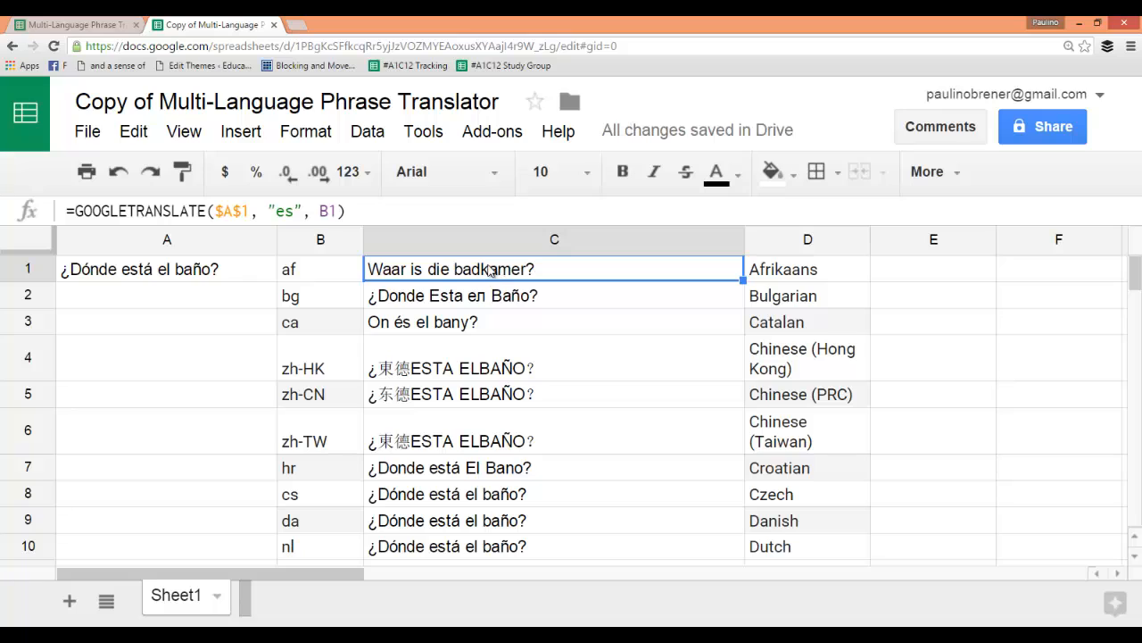
Verify the column C formulas give proper translations, then switch to the italki teacher profile.
left_click(554, 296)
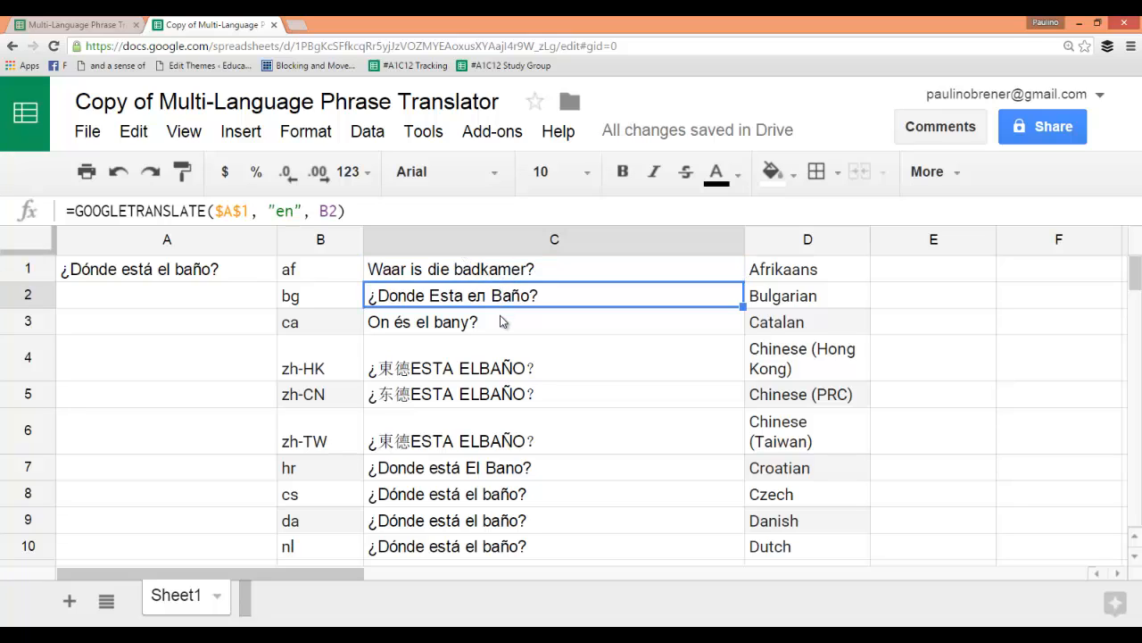
left_click(553, 440)
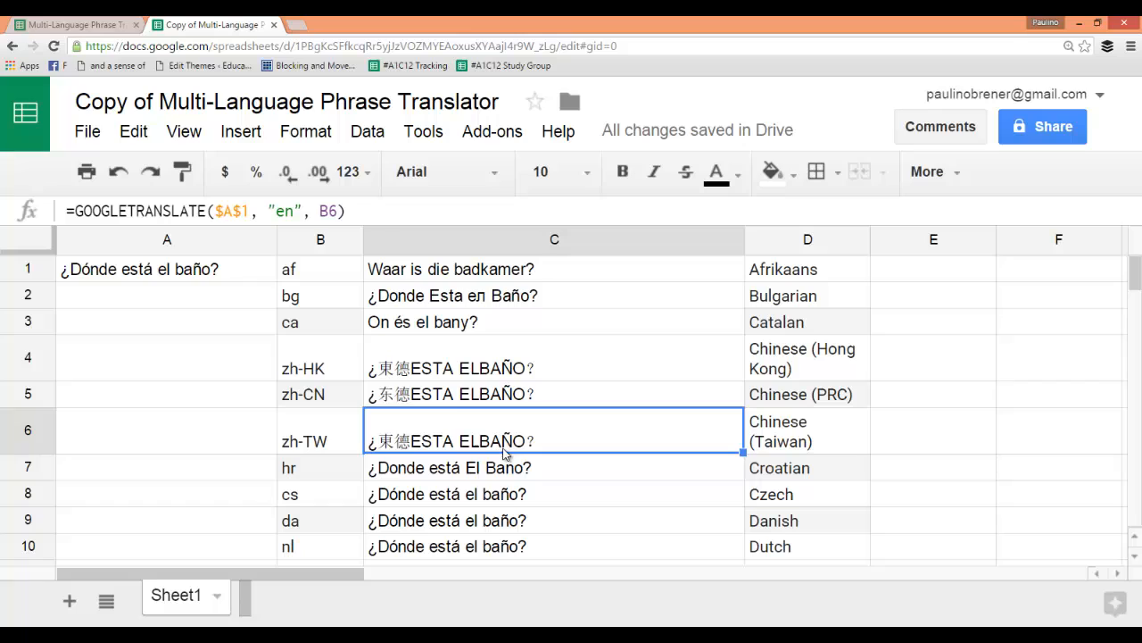
left_click(553, 267)
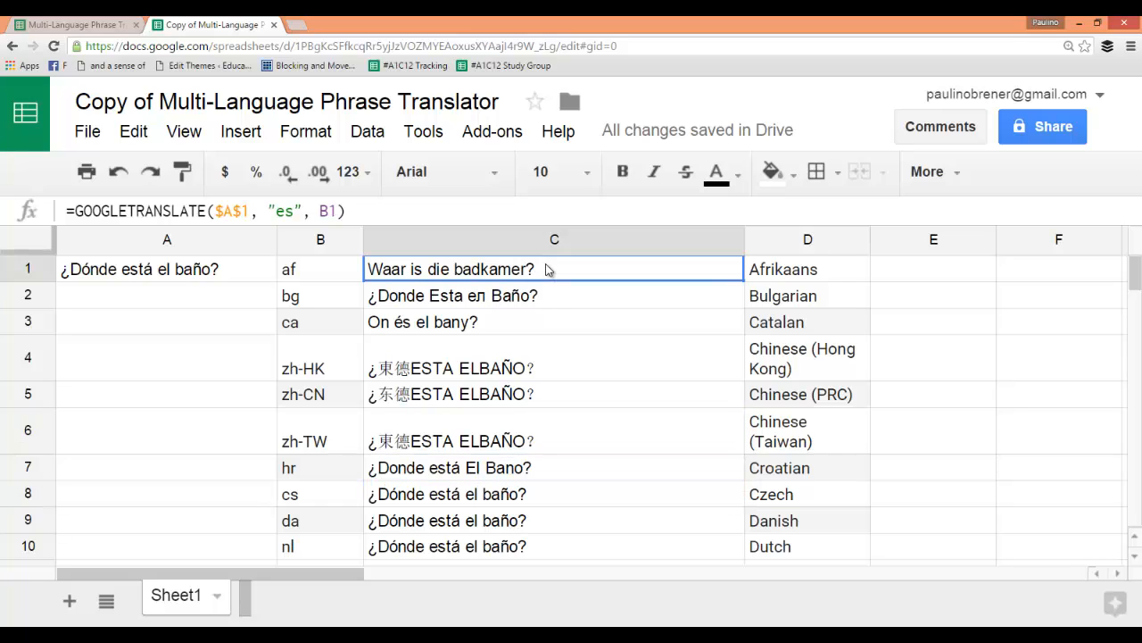
mouse_move(736, 281)
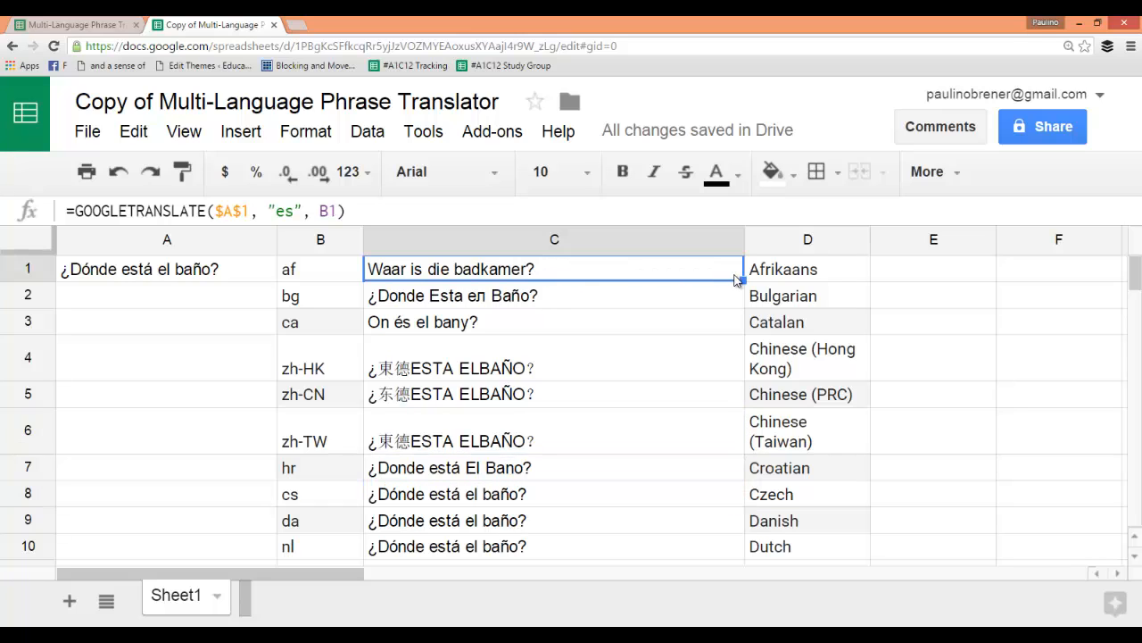
scroll("down", 3)
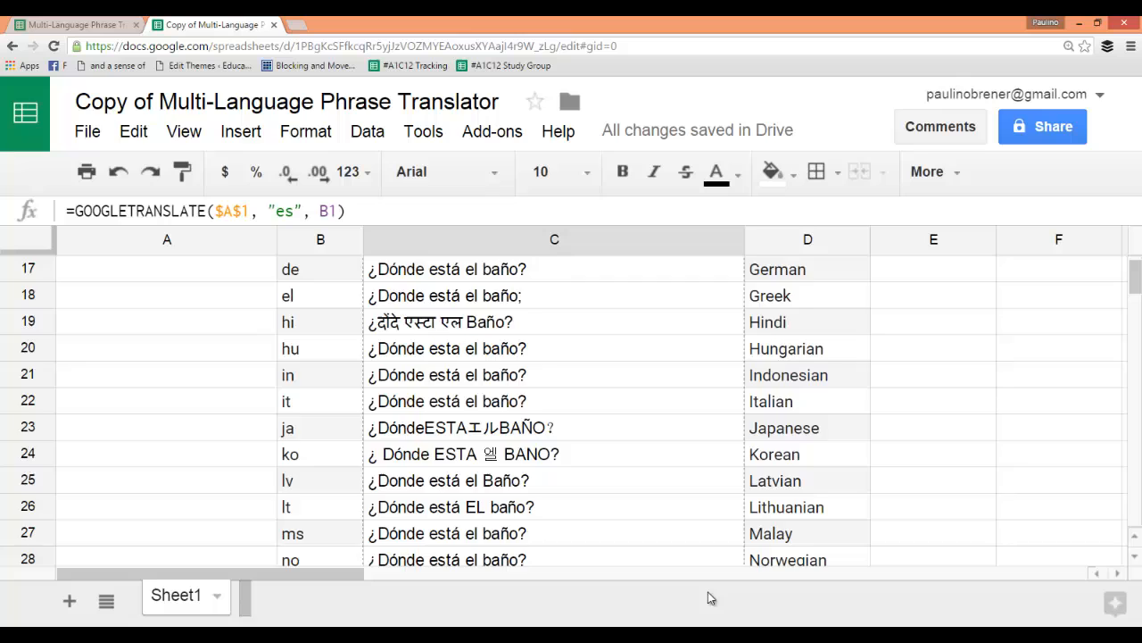
scroll("down", 3)
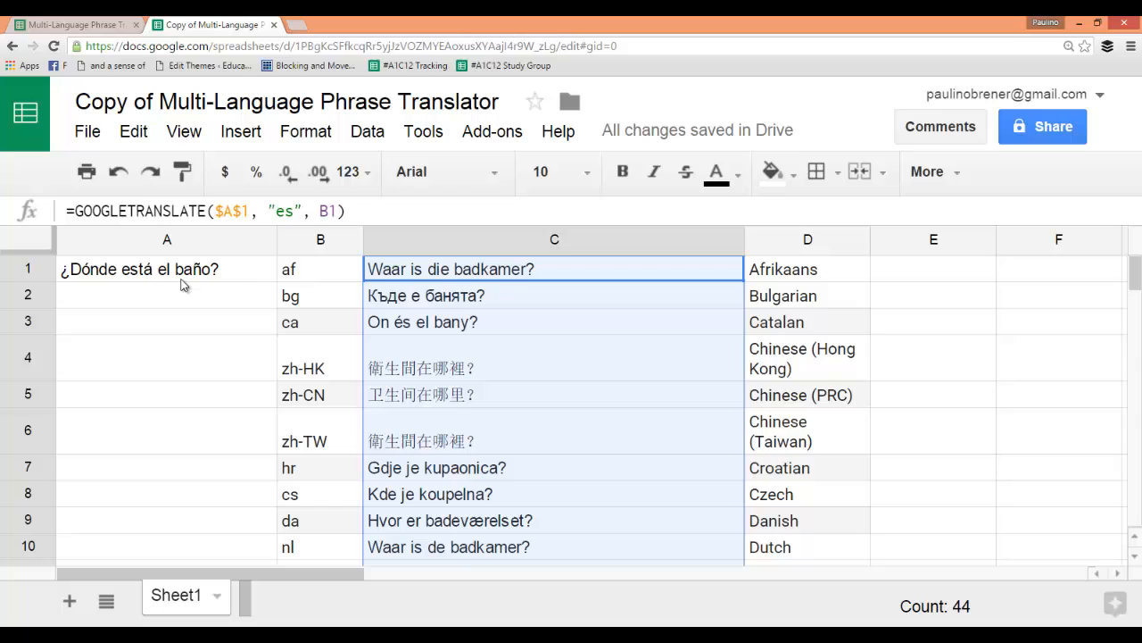
left_click(107, 20)
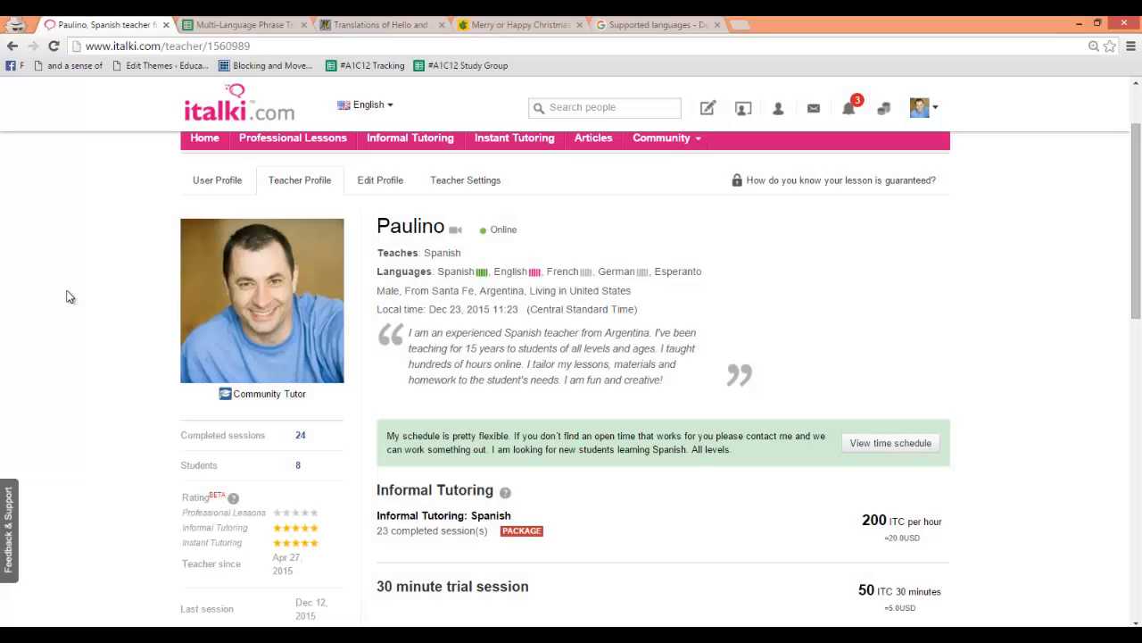